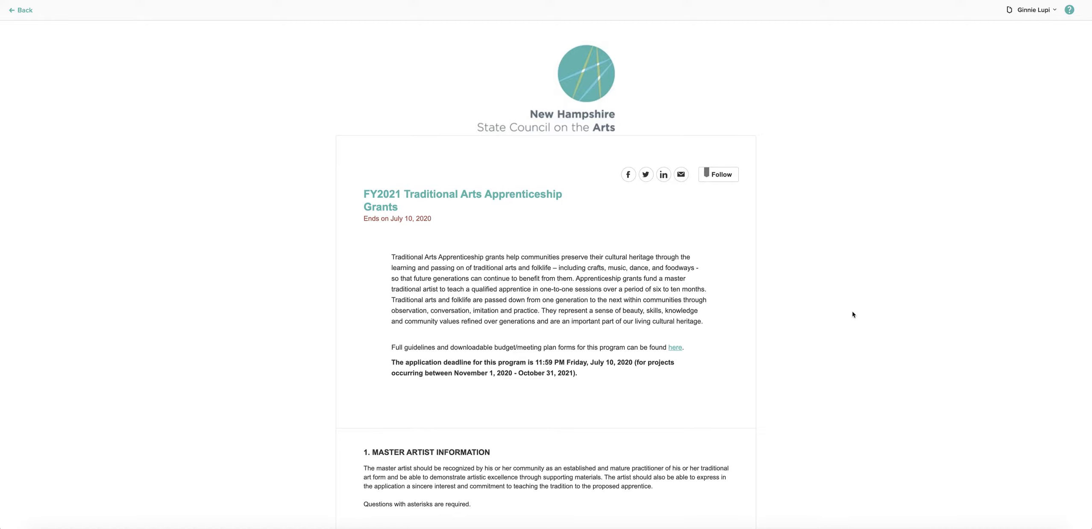
mouse_move(840, 312)
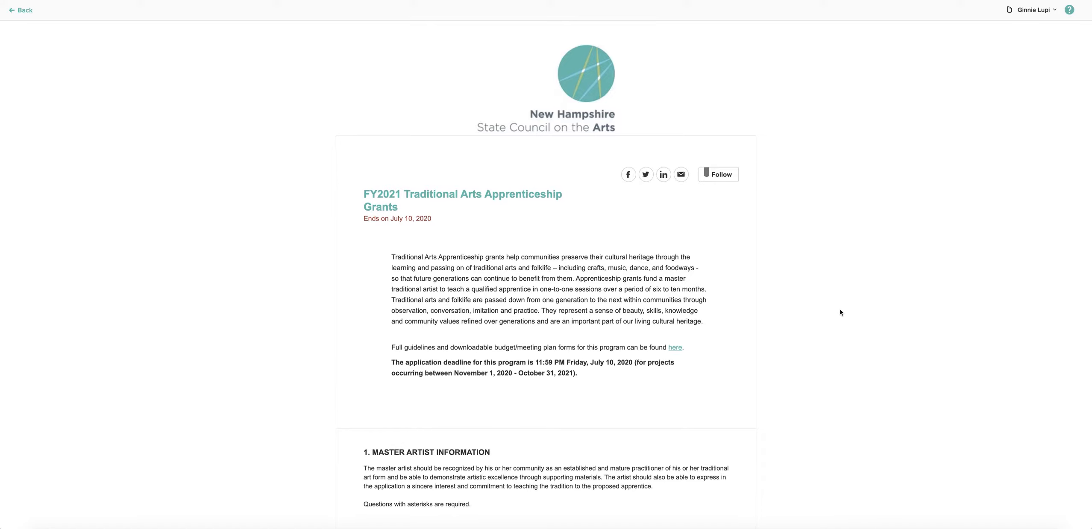
mouse_move(841, 317)
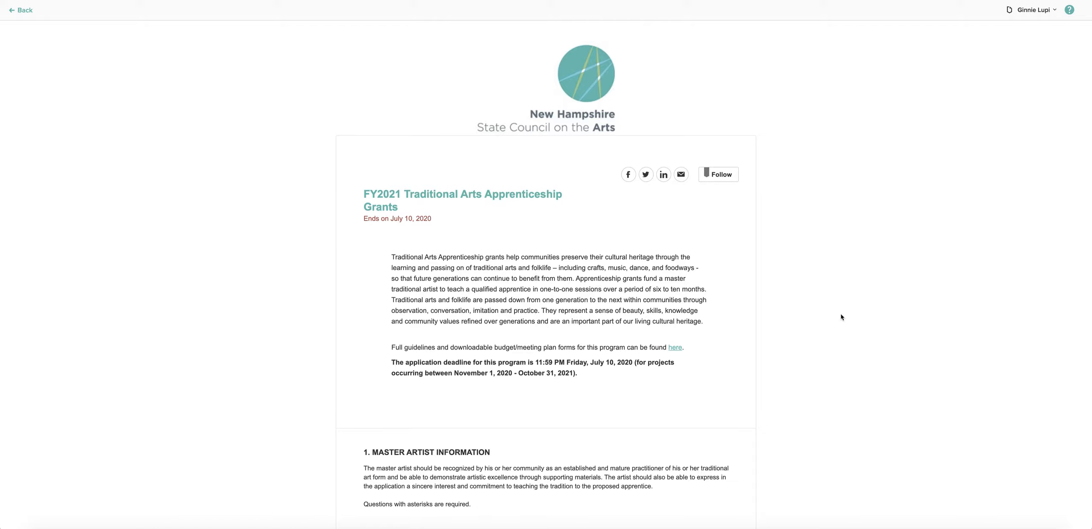
mouse_move(840, 317)
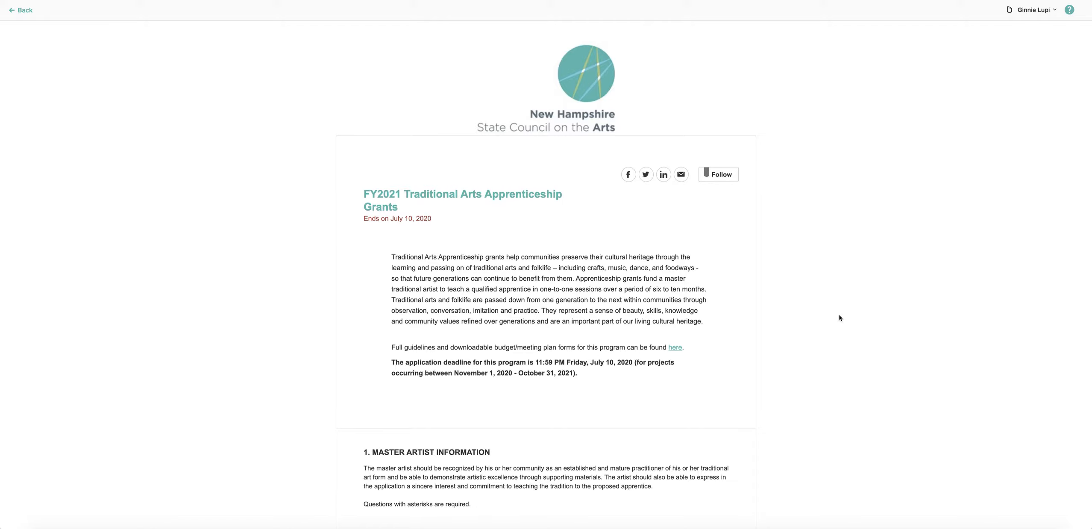
Scroll down through the application form to reach the traditional art form question
scroll("down", 3)
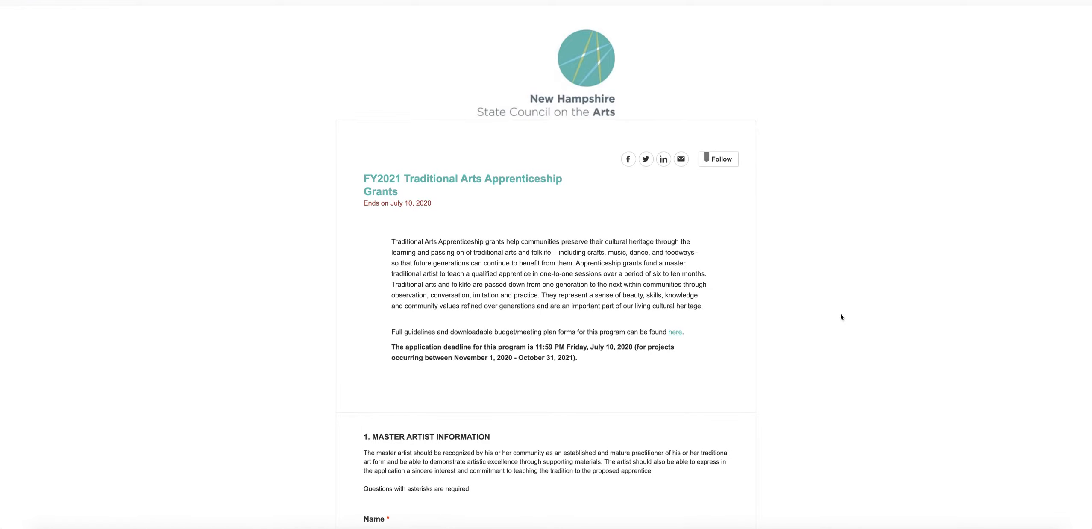
scroll("down", 3)
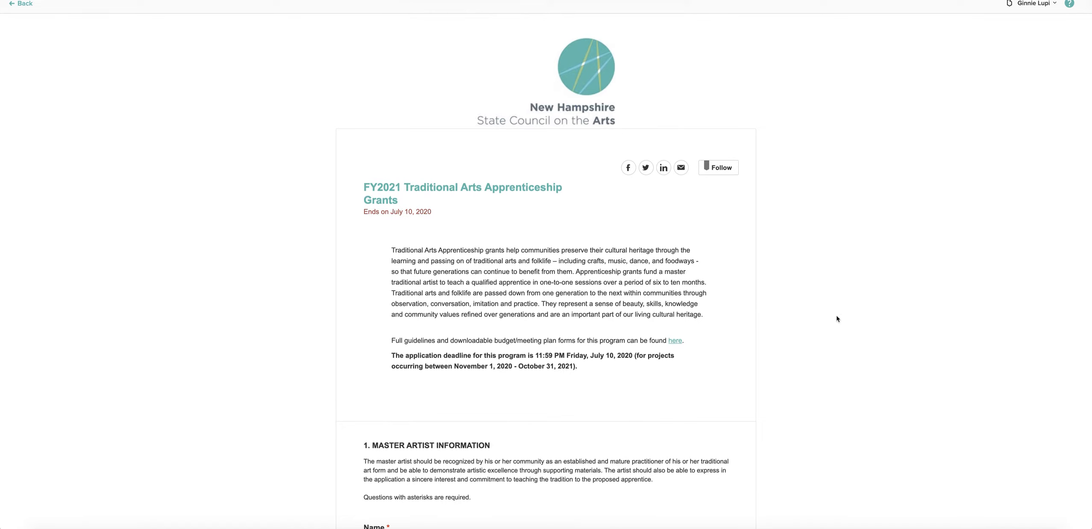
mouse_move(838, 318)
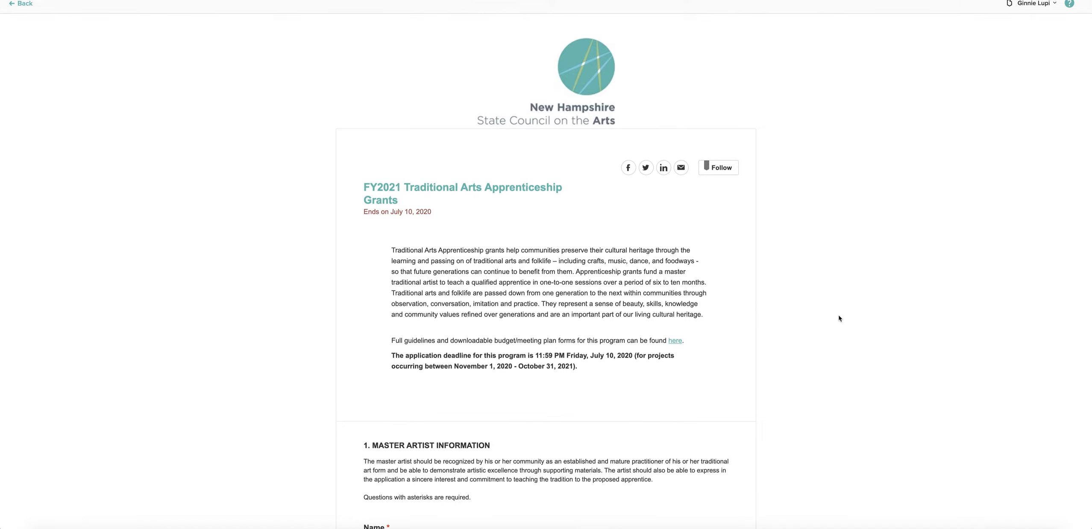
mouse_move(836, 319)
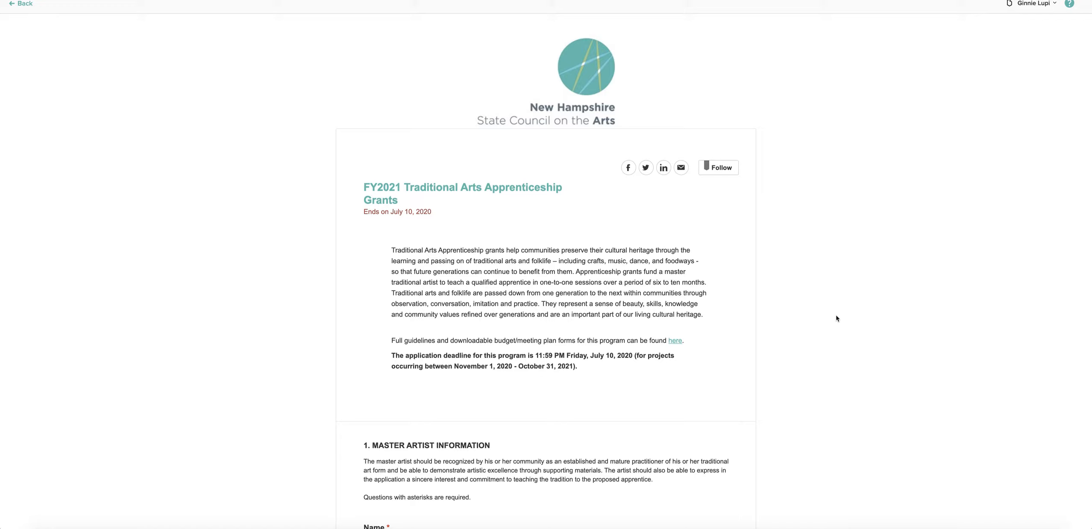
mouse_move(846, 318)
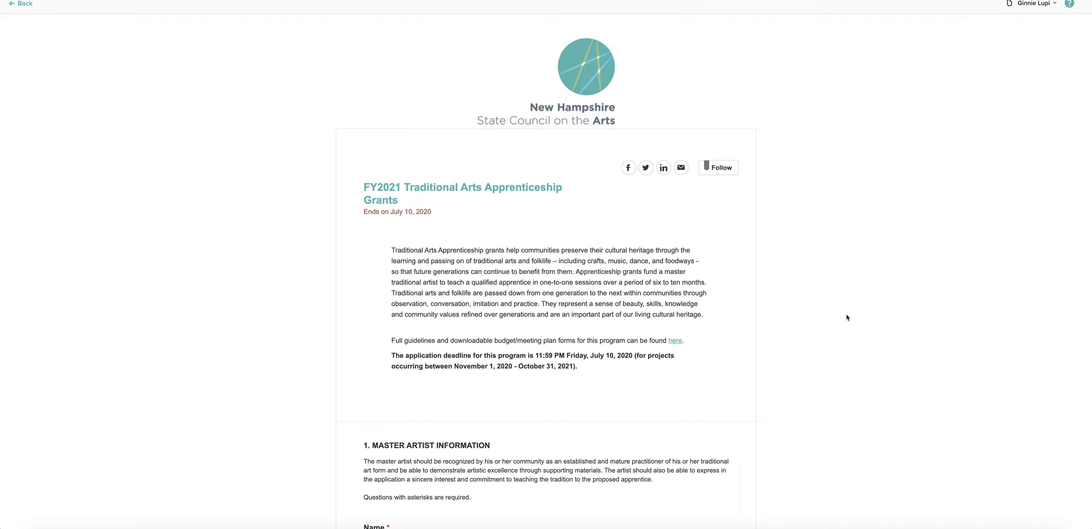
mouse_move(843, 321)
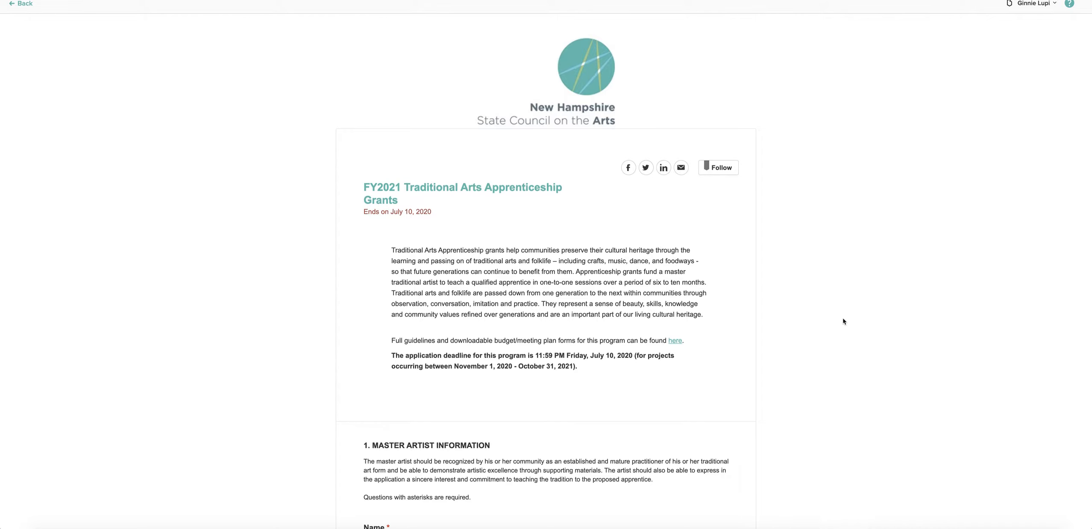
scroll("down", 3)
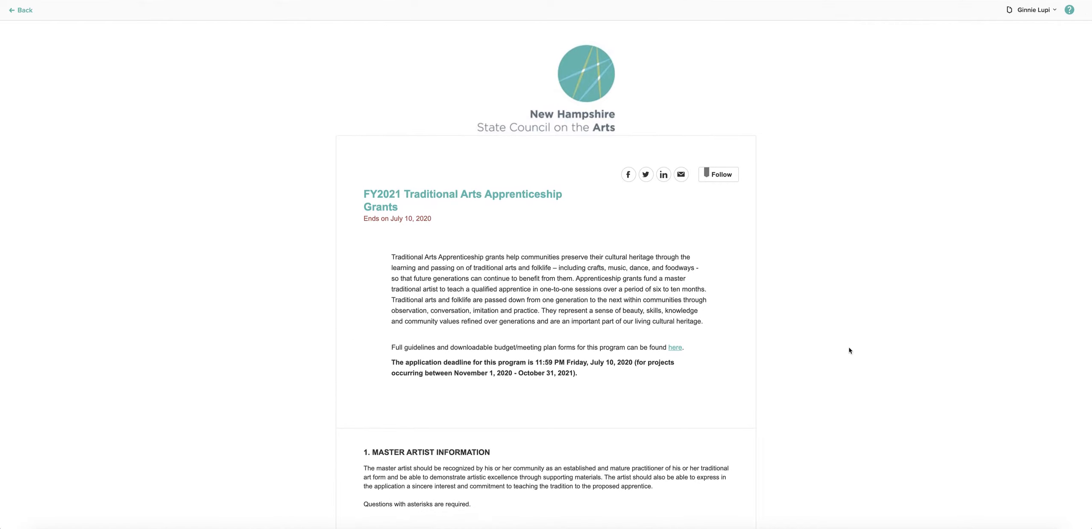
mouse_move(845, 352)
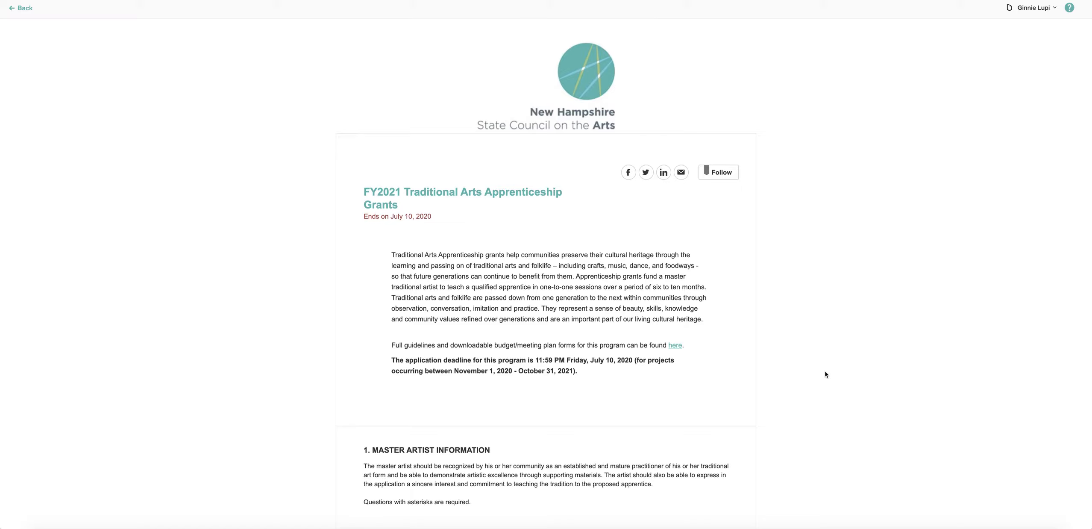
mouse_move(815, 306)
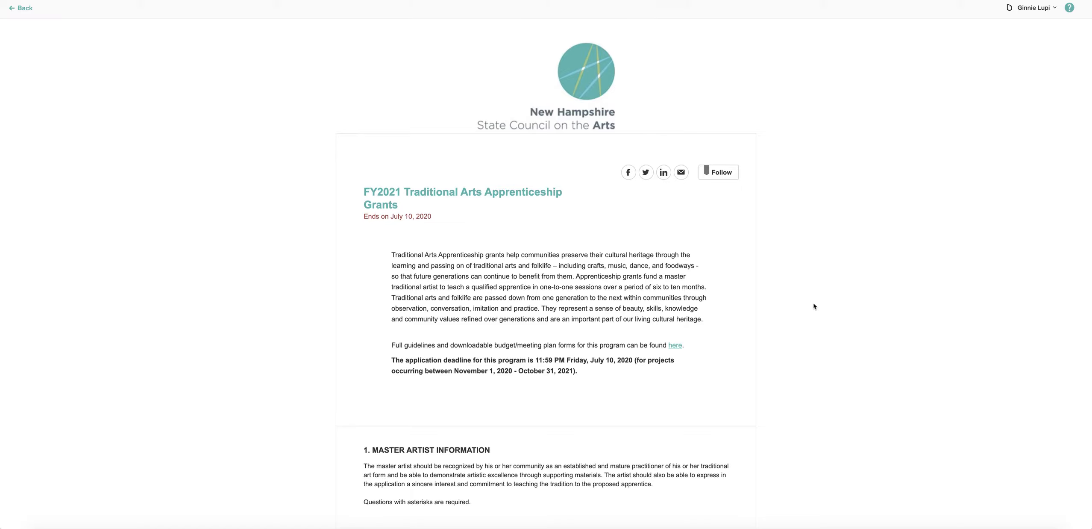
scroll("down", 3)
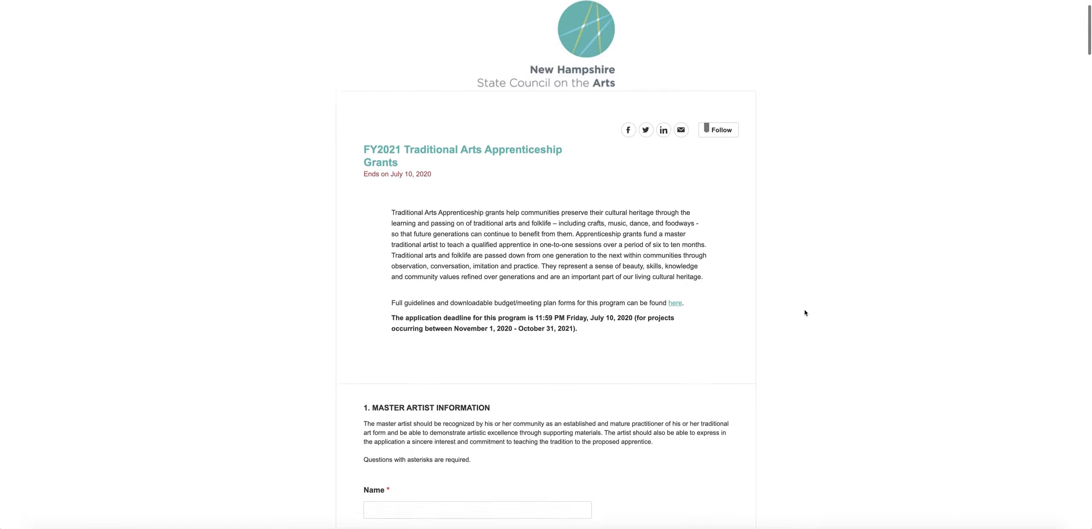
scroll("down", 3)
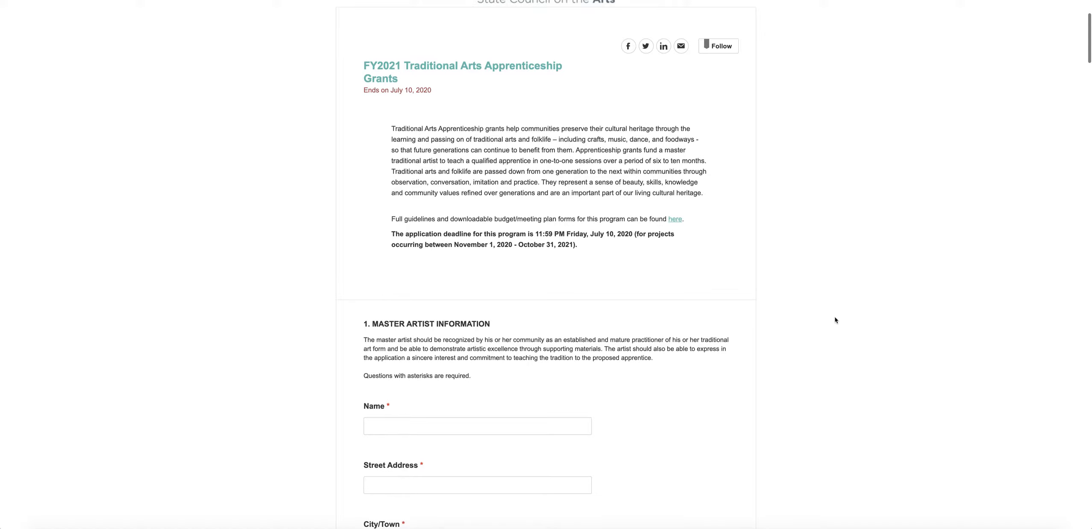
scroll("down", 3)
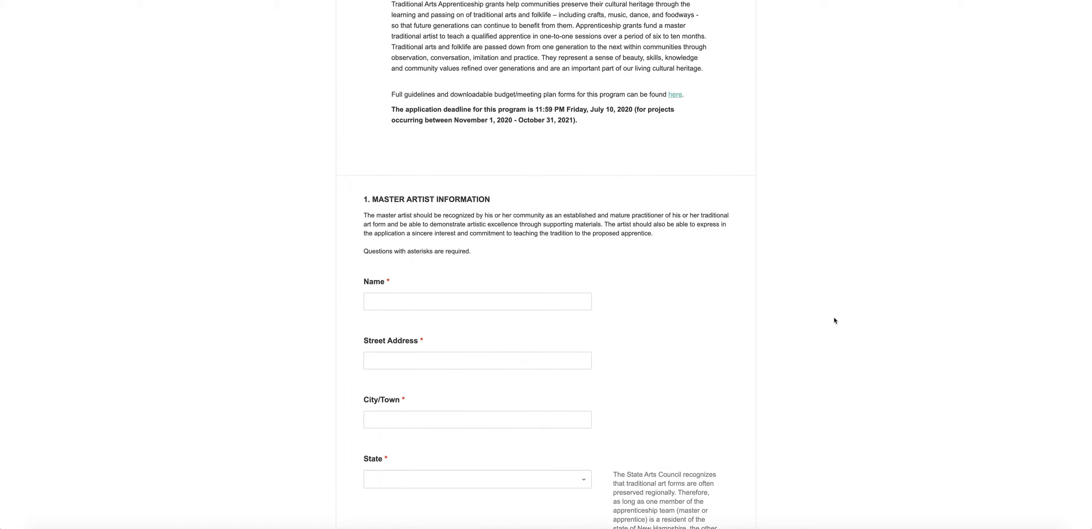
scroll("down", 3)
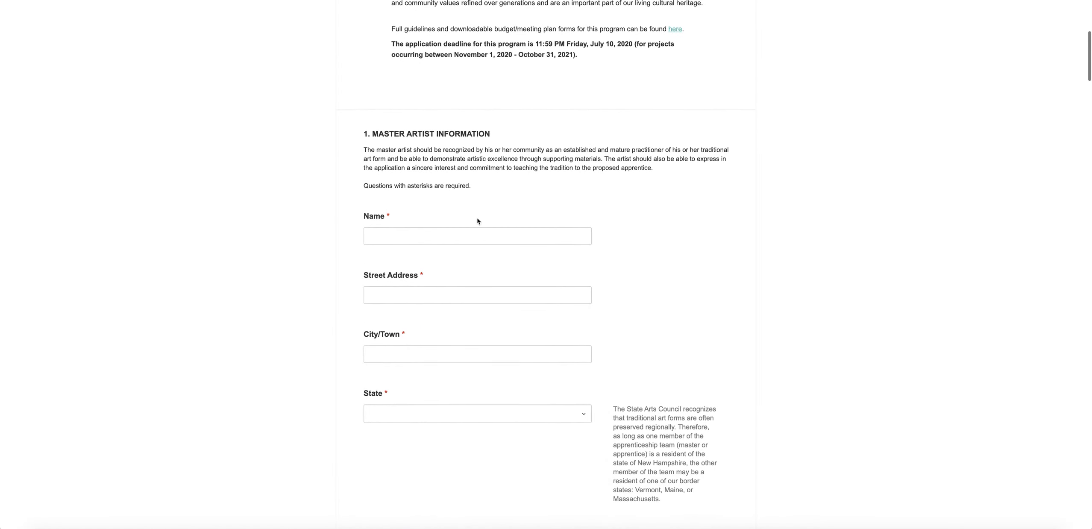
mouse_move(779, 300)
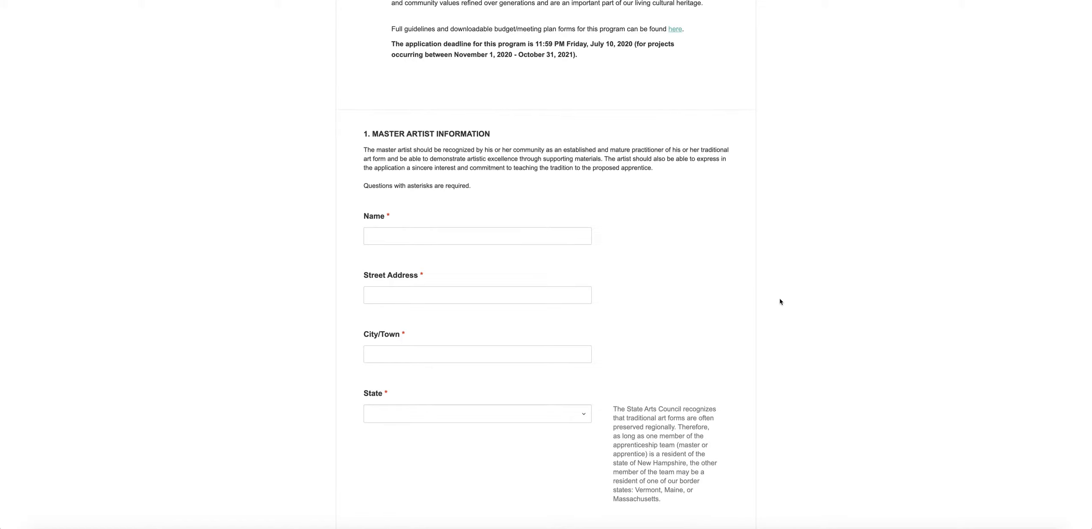
mouse_move(473, 233)
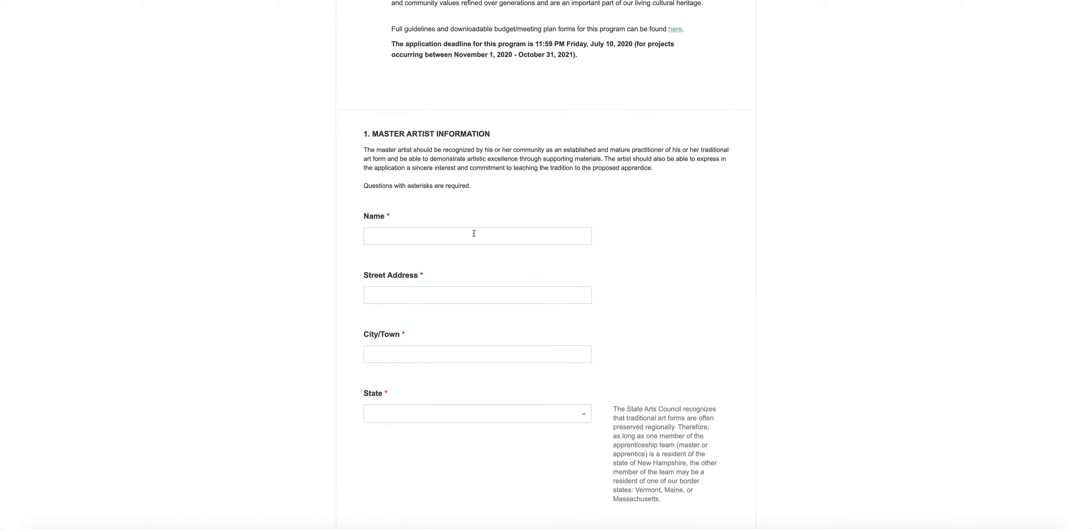
mouse_move(789, 311)
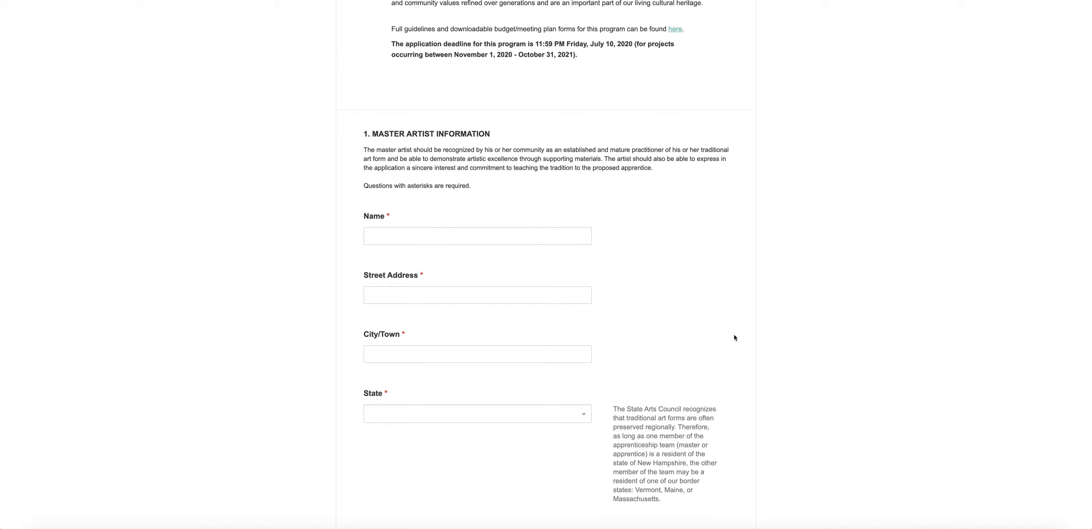
scroll("down", 3)
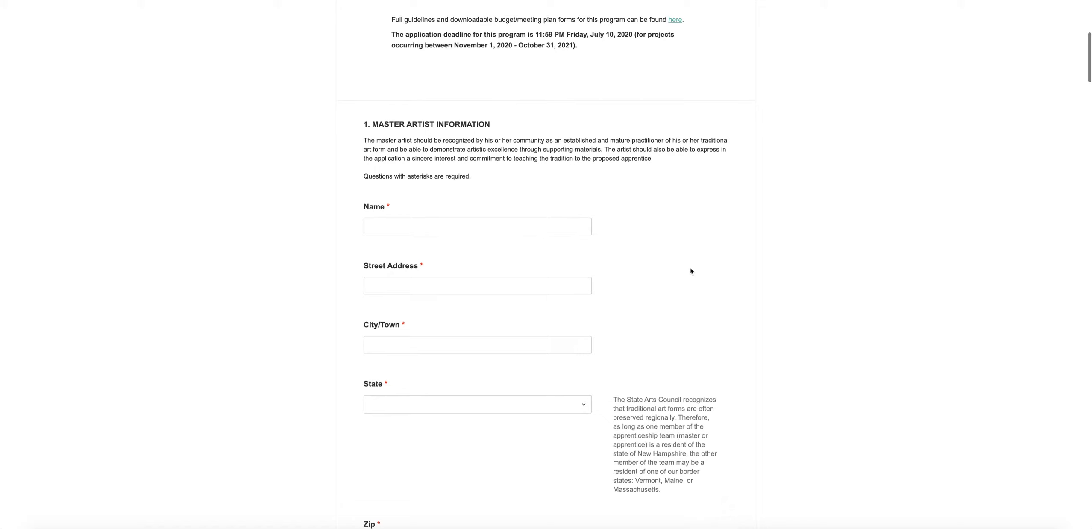
scroll("down", 3)
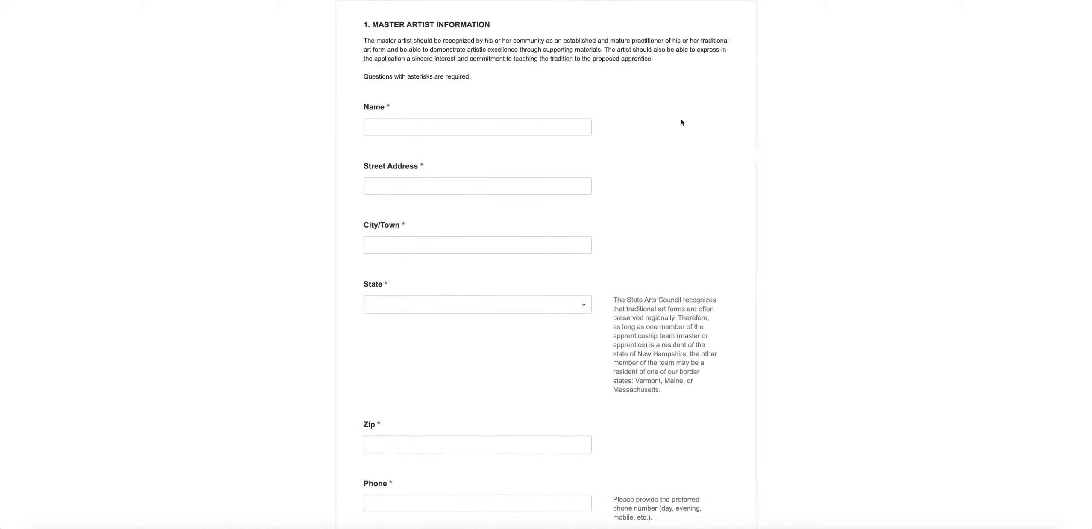
scroll("down", 3)
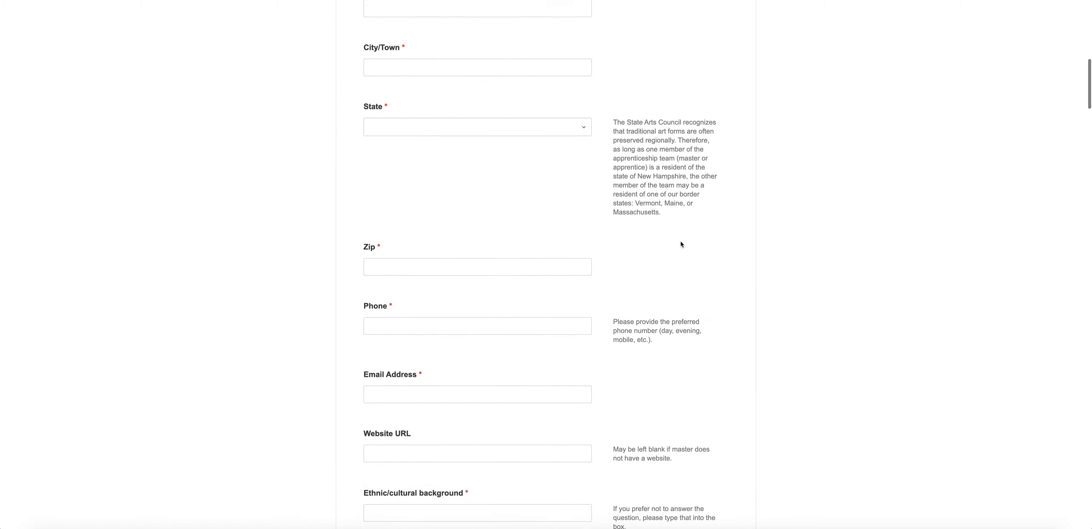
scroll("down", 3)
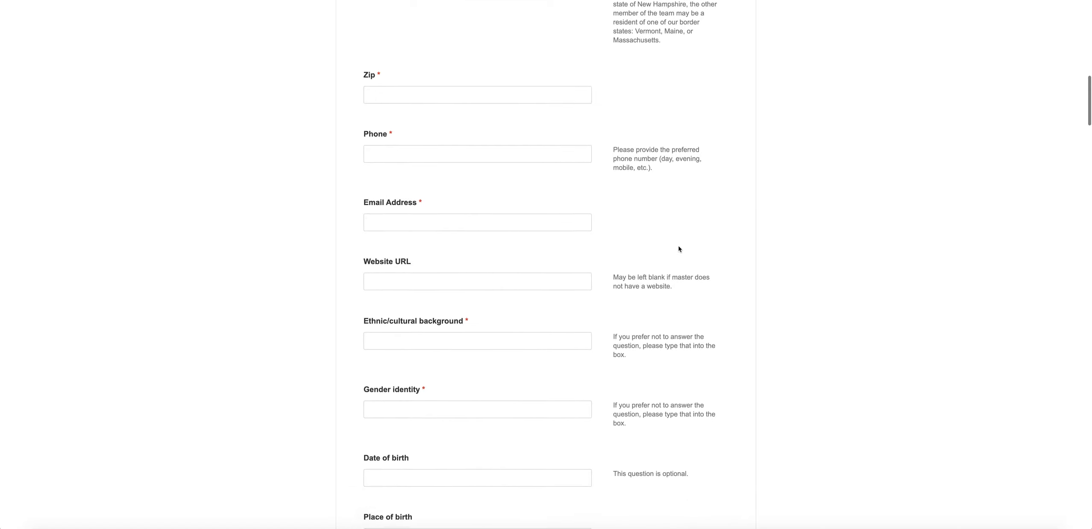
scroll("down", 3)
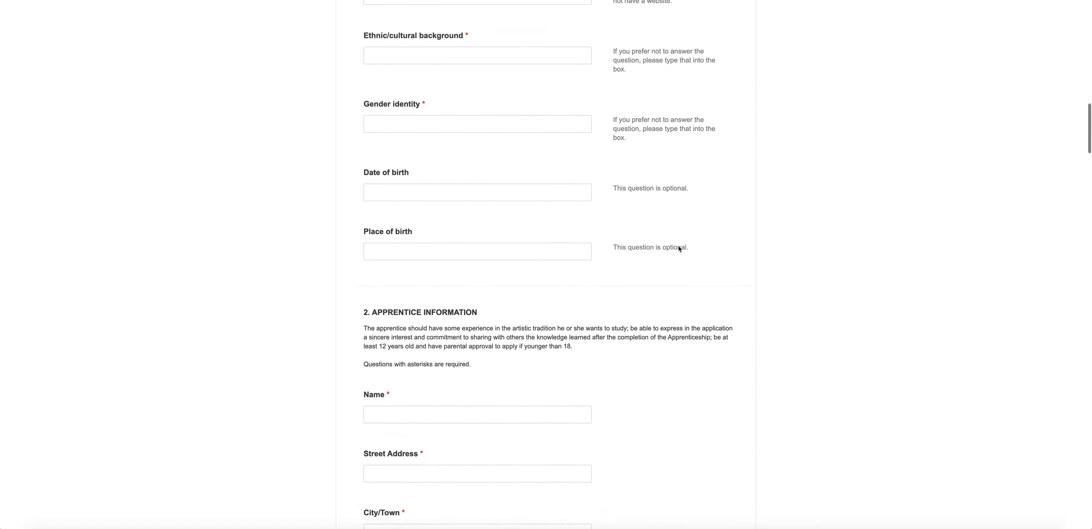
scroll("down", 3)
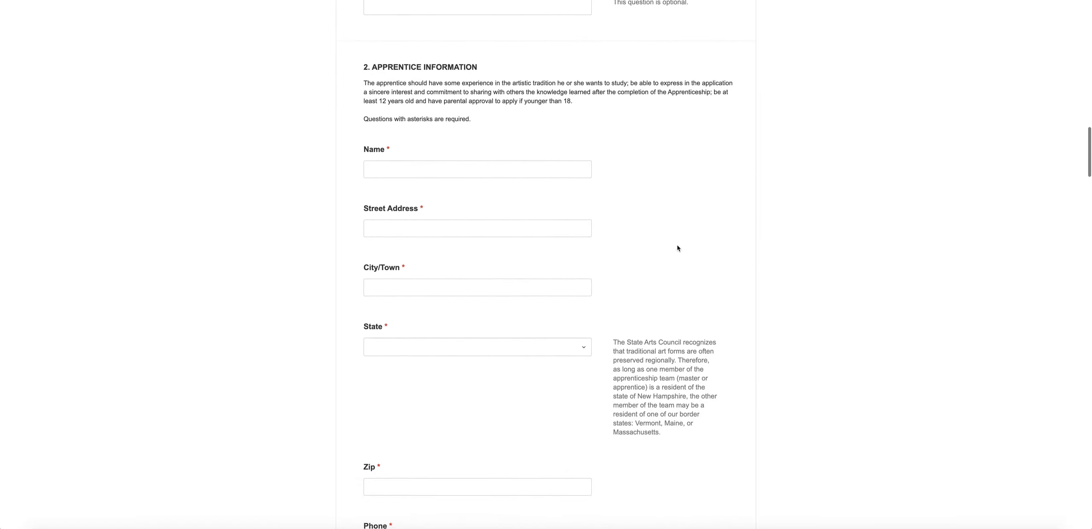
scroll("down", 3)
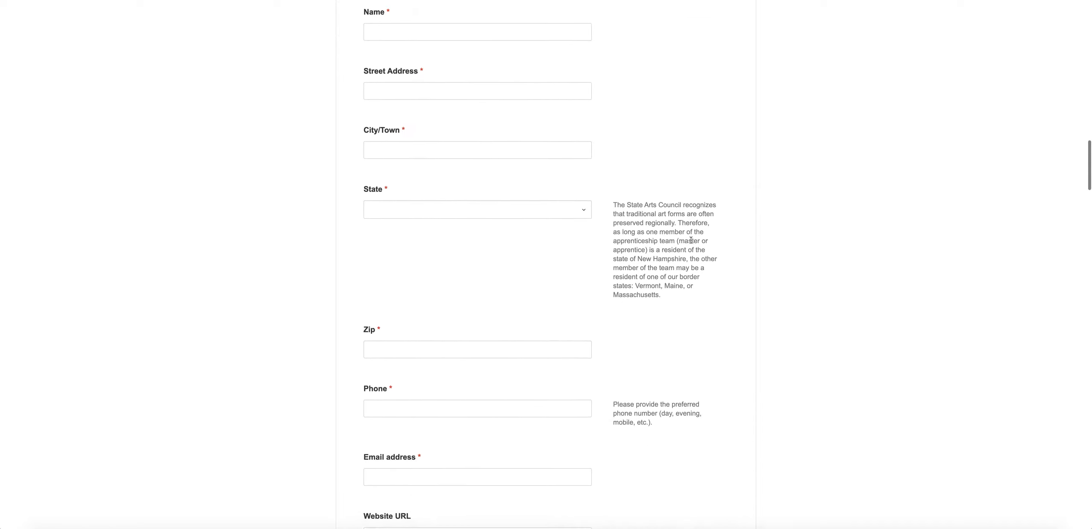
scroll("down", 3)
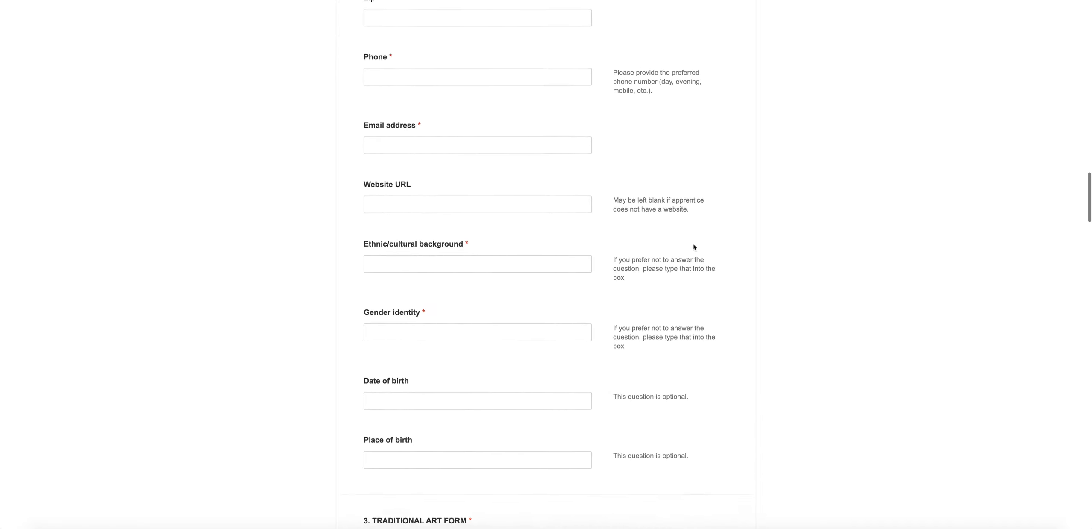
scroll("down", 3)
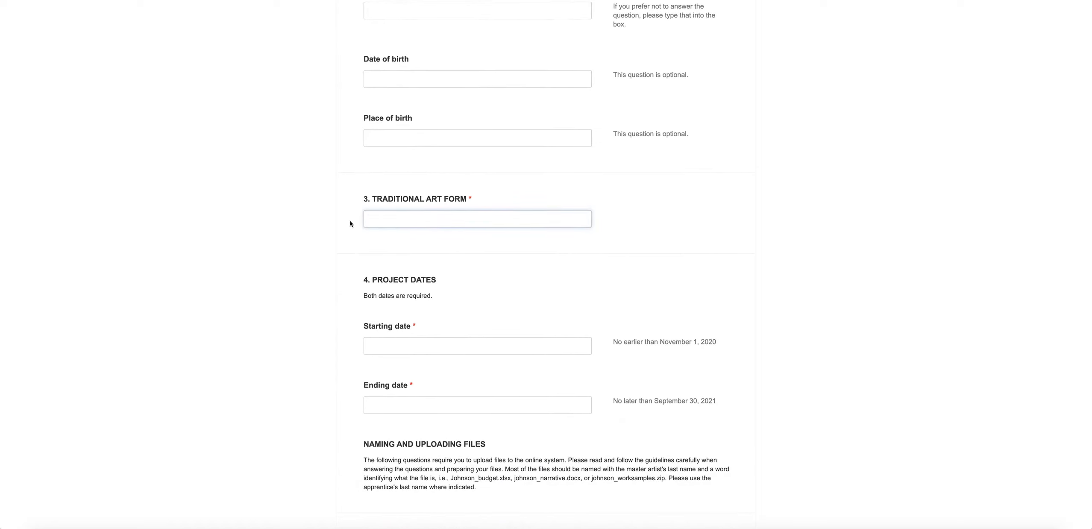
Start the traditional art form question and continue down to Meeting Plan and Budget
left_click(476, 219)
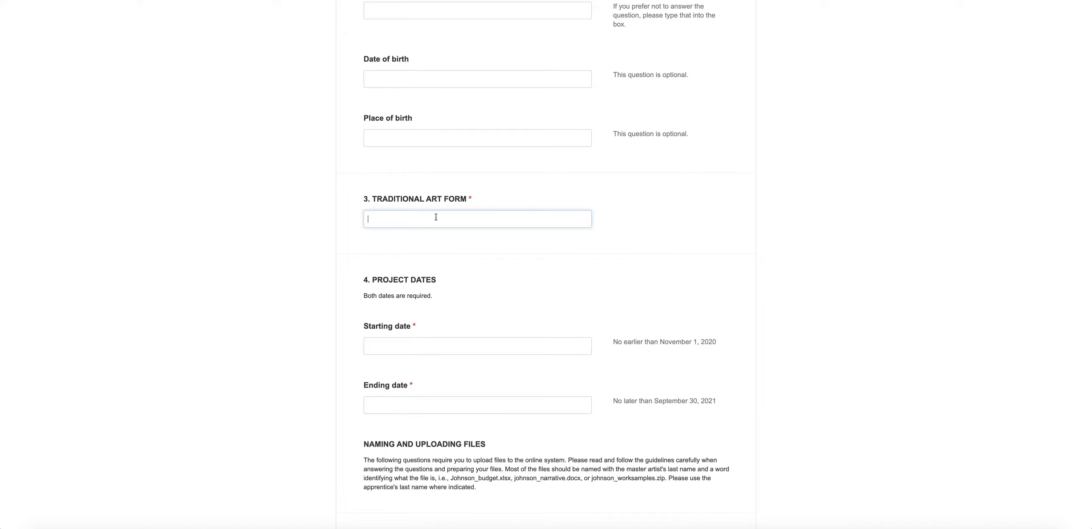
mouse_move(698, 218)
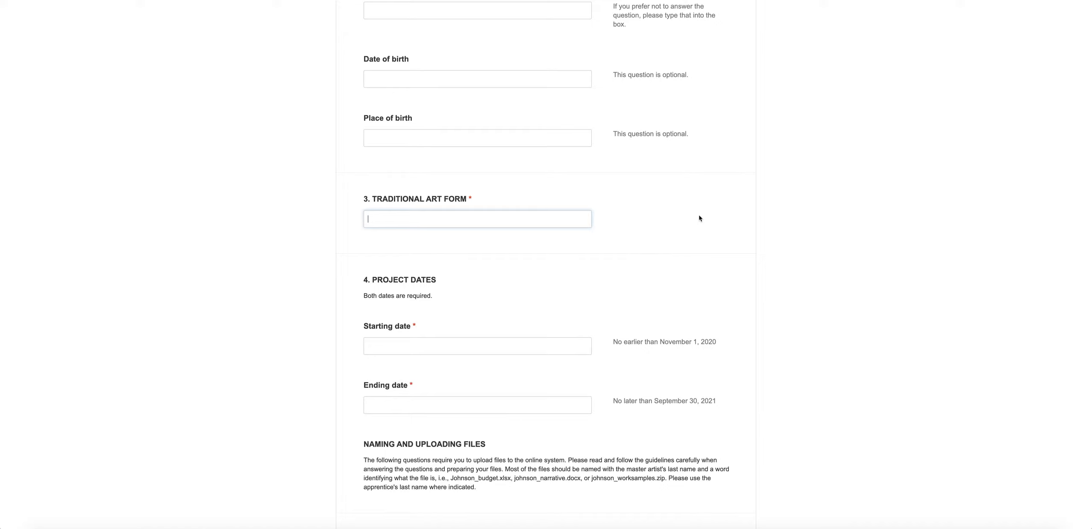
scroll("down", 3)
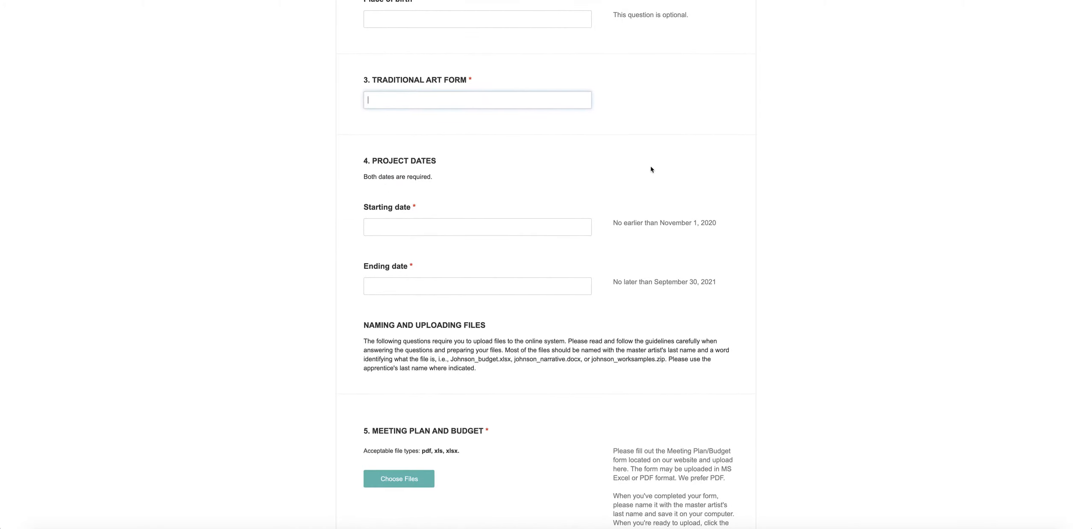
mouse_move(424, 217)
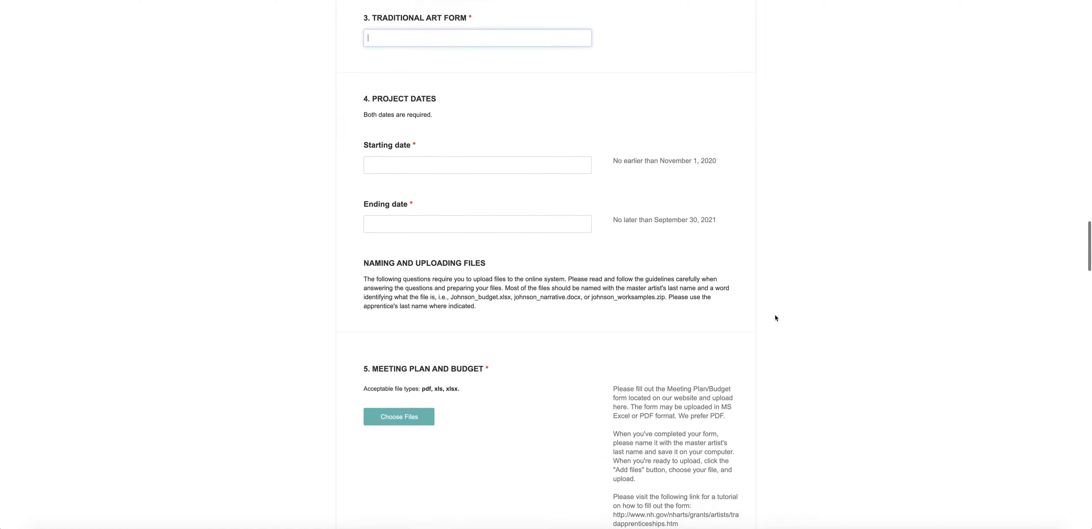
scroll("down", 3)
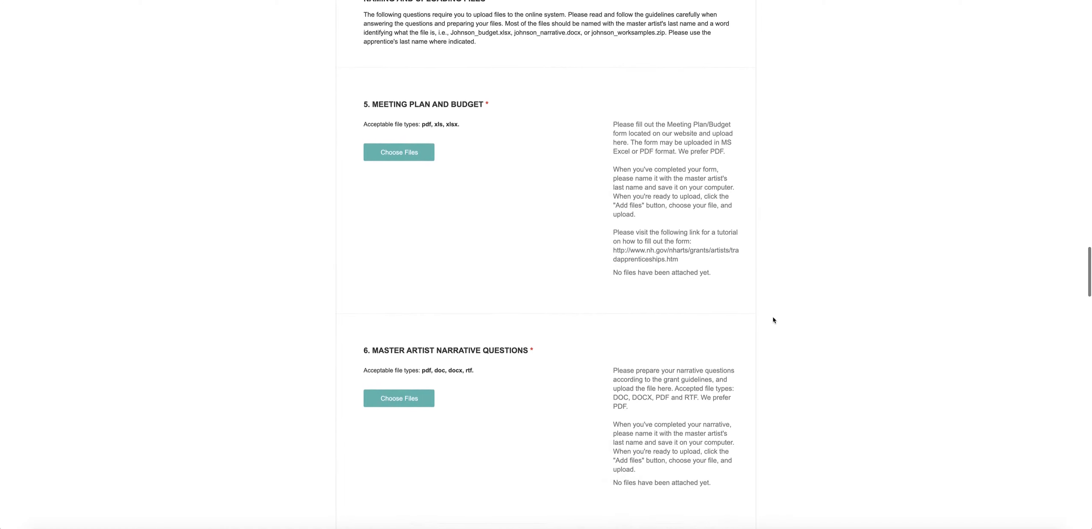
scroll("down", 3)
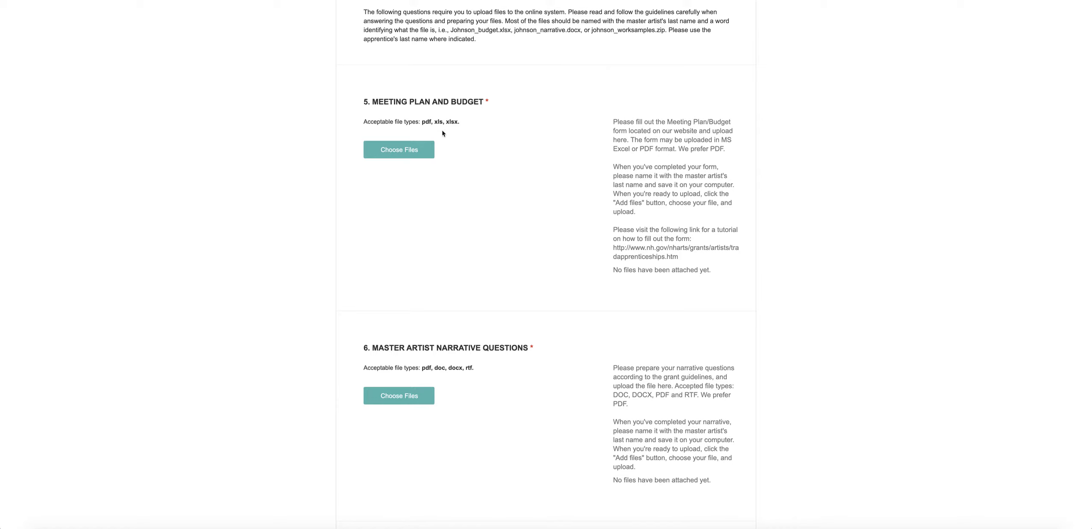
mouse_move(768, 259)
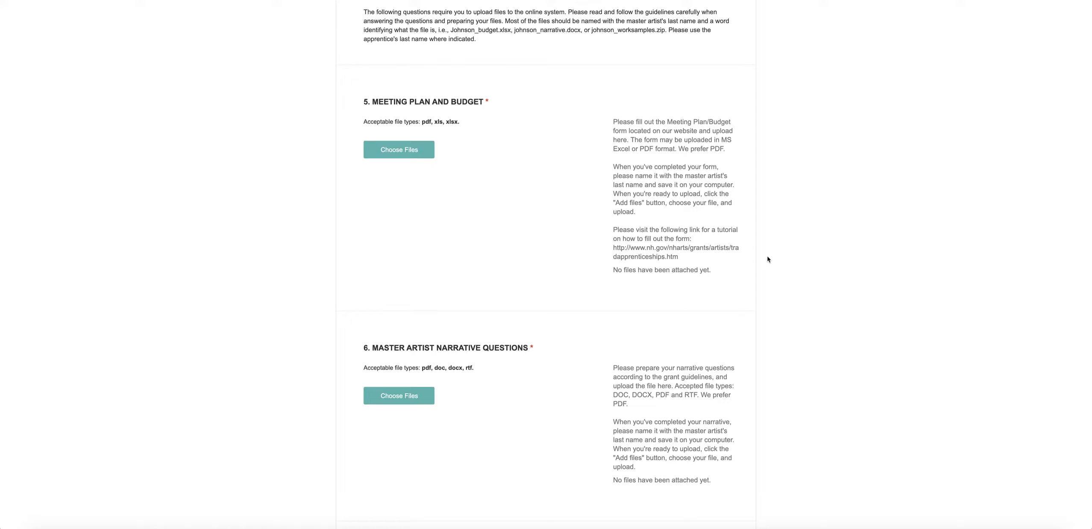
mouse_move(836, 257)
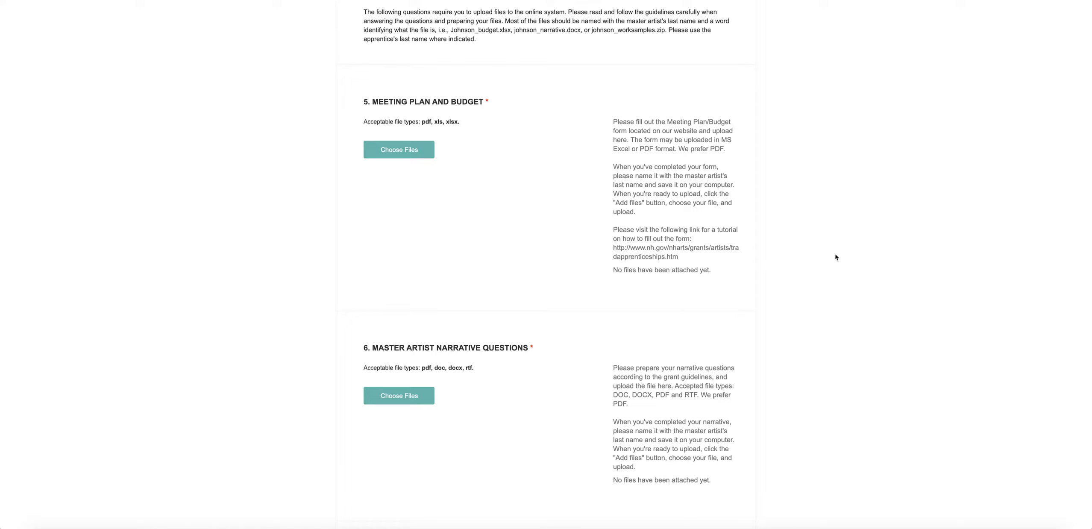
scroll("down", 3)
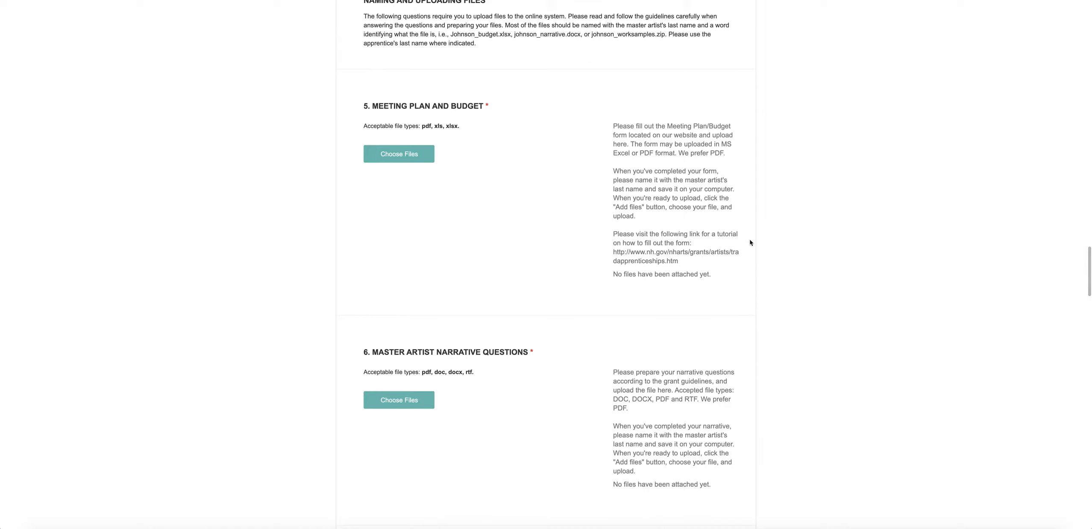
mouse_move(806, 244)
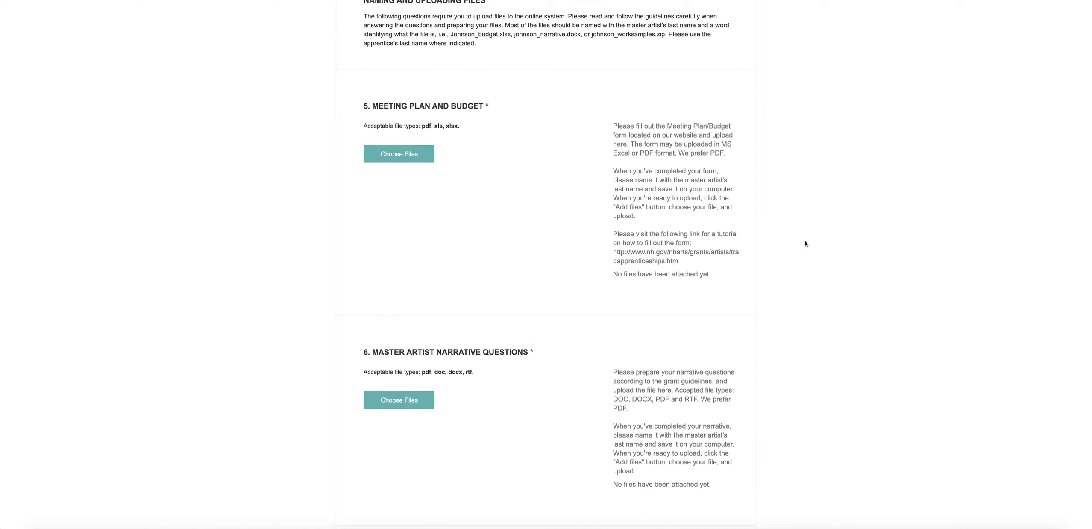
mouse_move(818, 298)
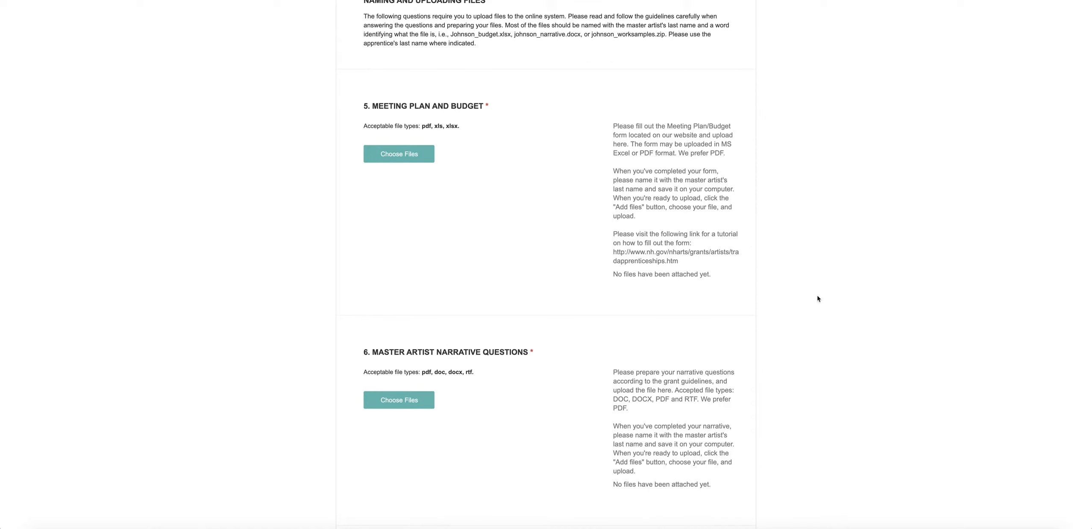
mouse_move(438, 209)
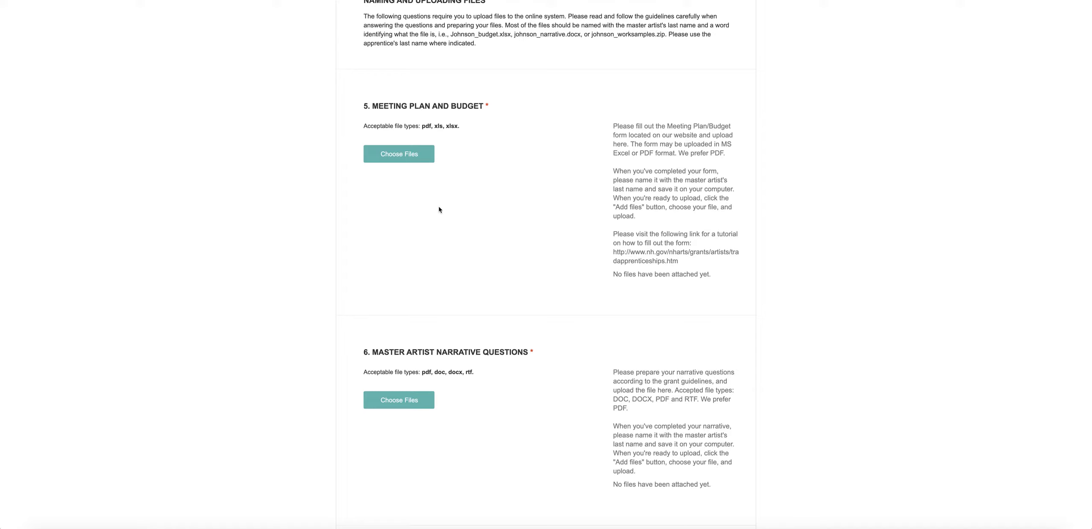
mouse_move(439, 209)
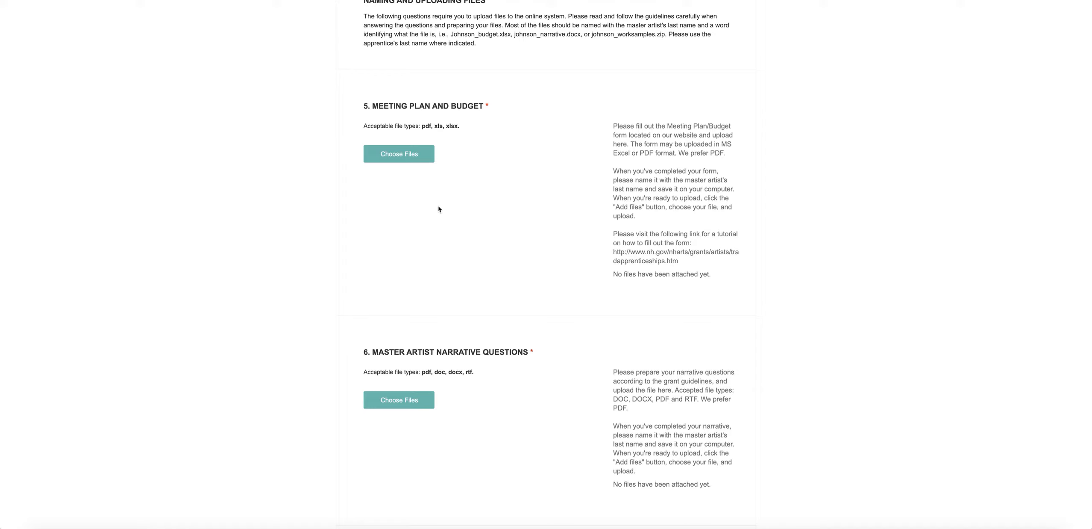
mouse_move(474, 230)
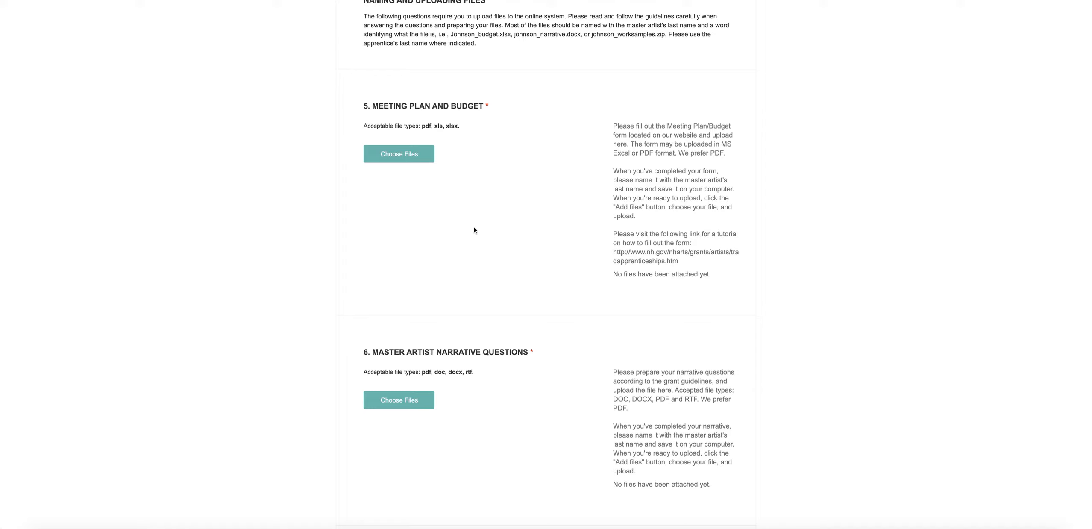
mouse_move(402, 159)
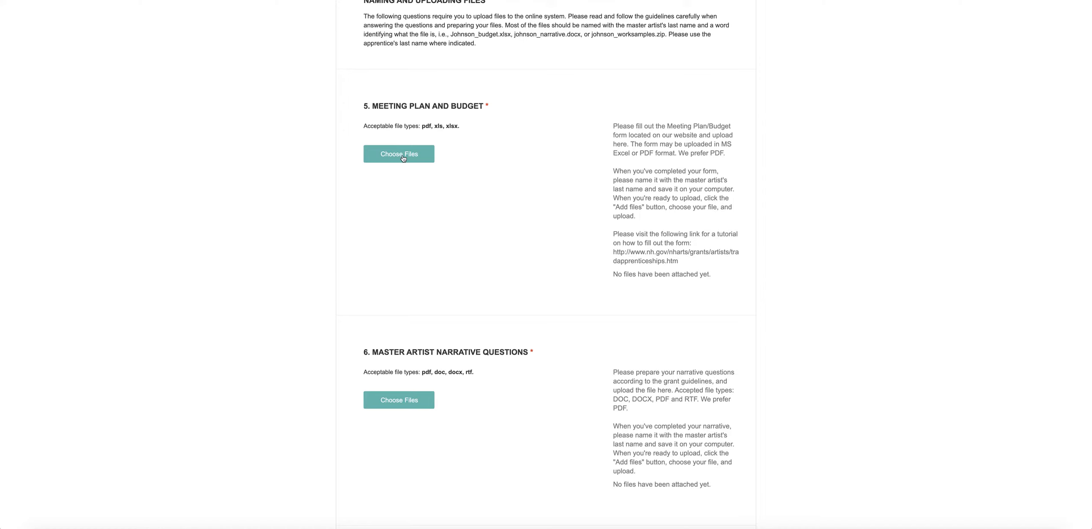
Attach Test File.pdf from the Desktop as the Meeting Plan and Budget file
left_click(398, 153)
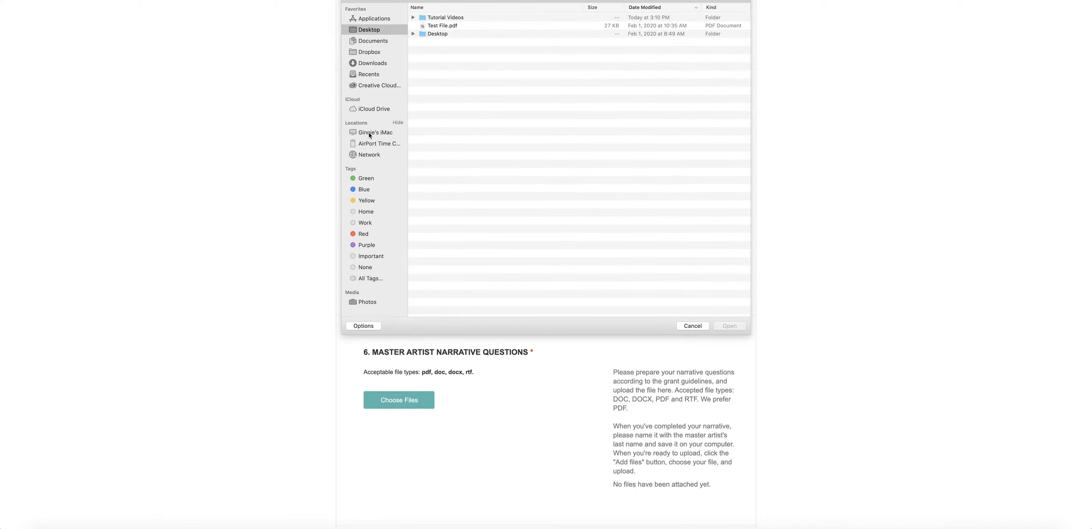
mouse_move(511, 12)
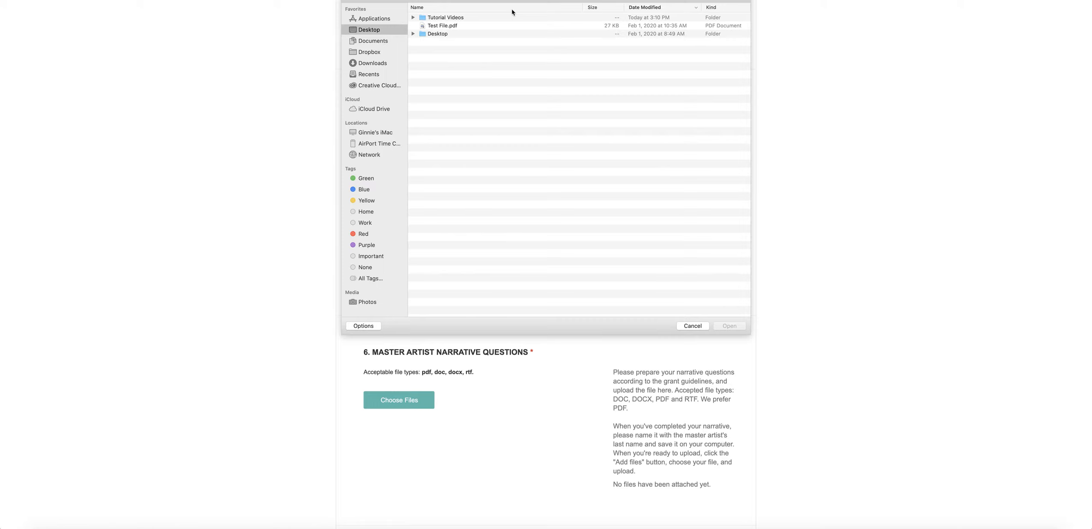
mouse_move(485, 33)
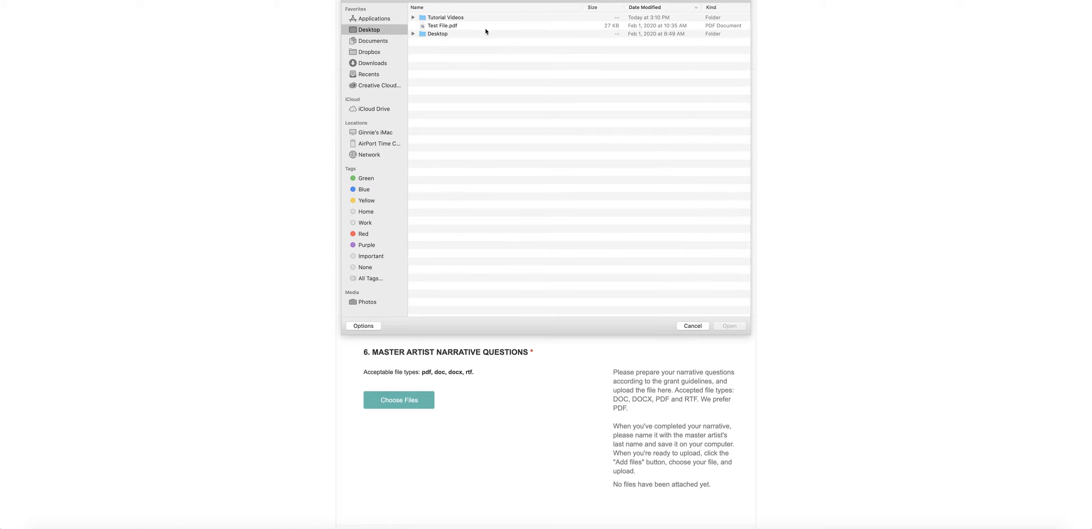
left_click(442, 26)
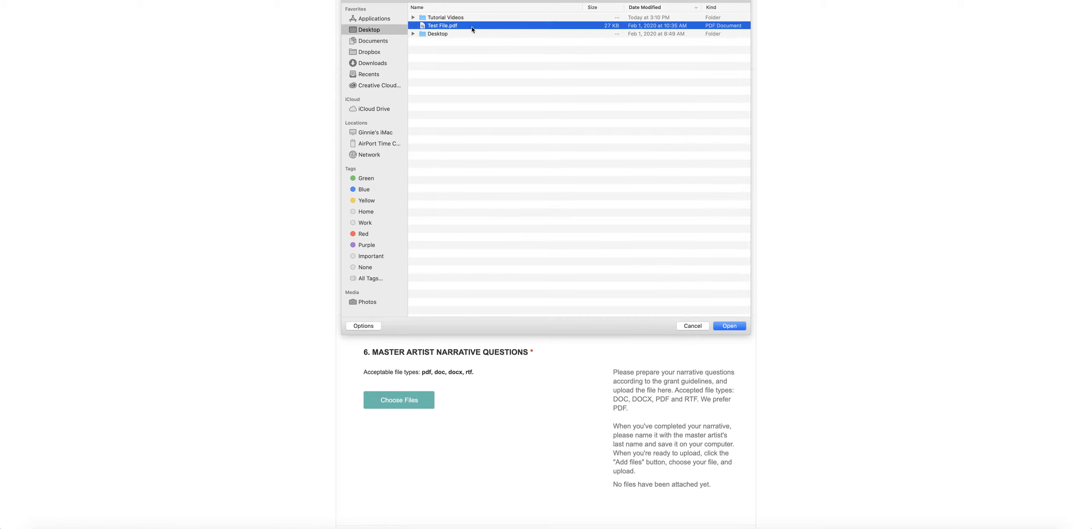
mouse_move(736, 308)
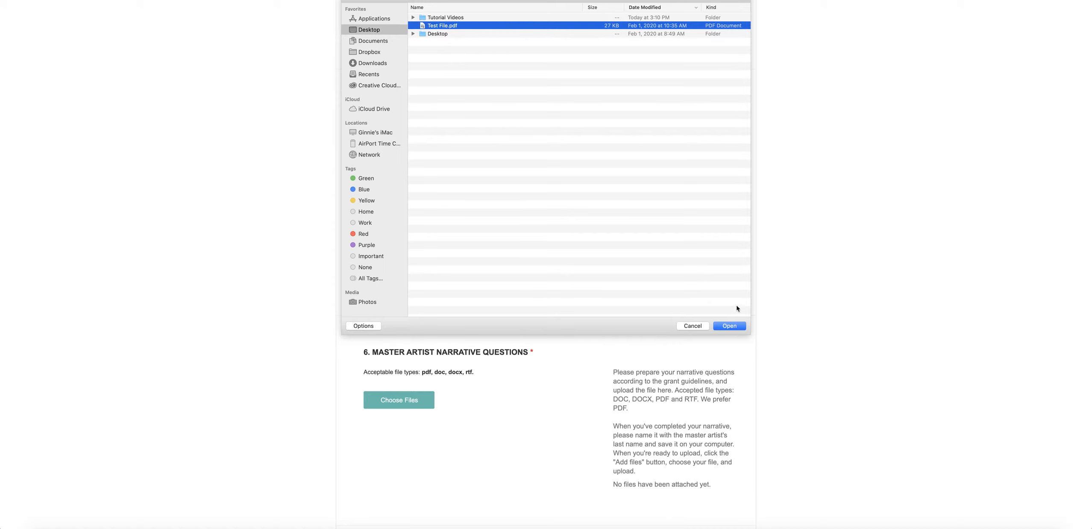
left_click(729, 327)
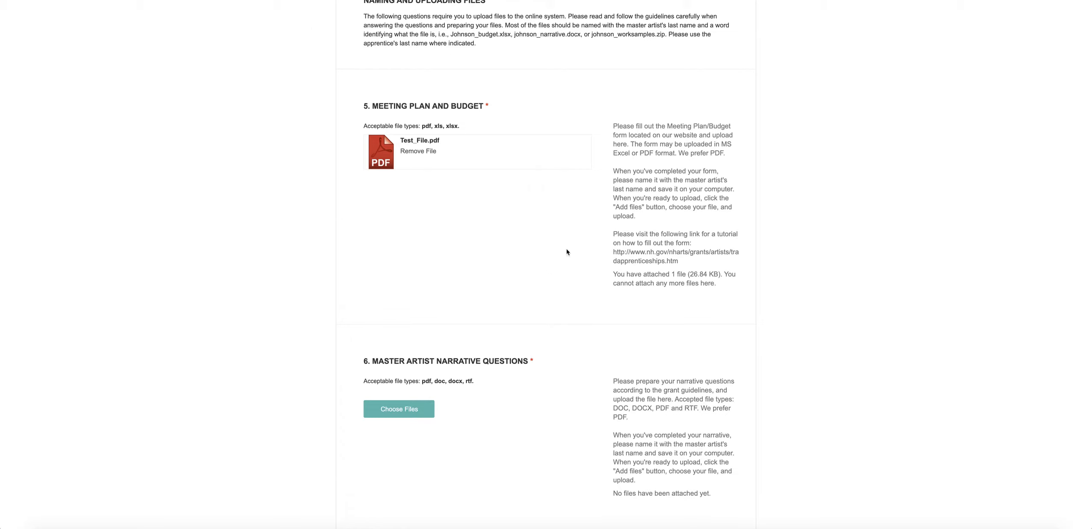
mouse_move(475, 213)
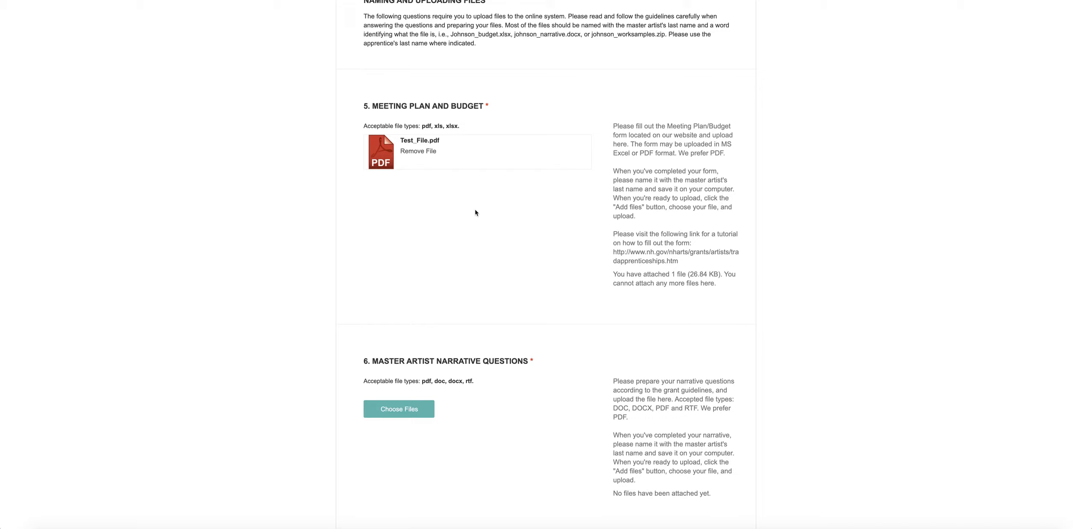
mouse_move(493, 217)
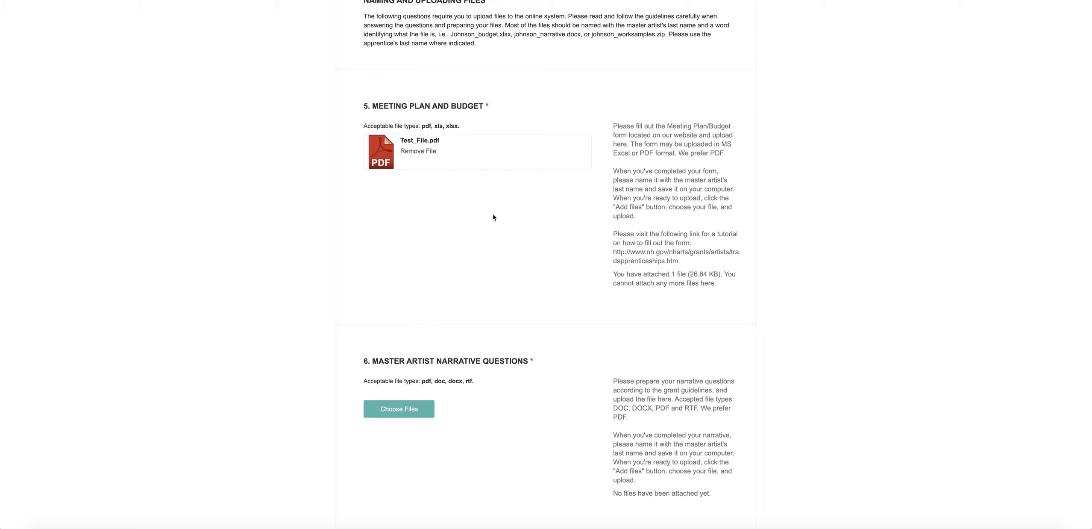
mouse_move(402, 244)
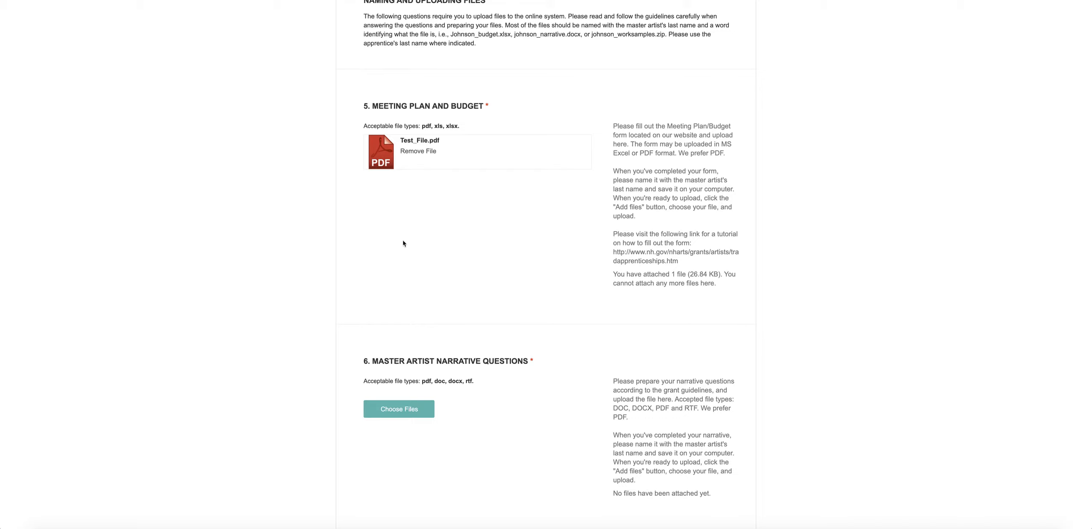
Scroll back up to check the Meeting Plan and Budget upload holding Test_File.pdf
scroll("up", 3)
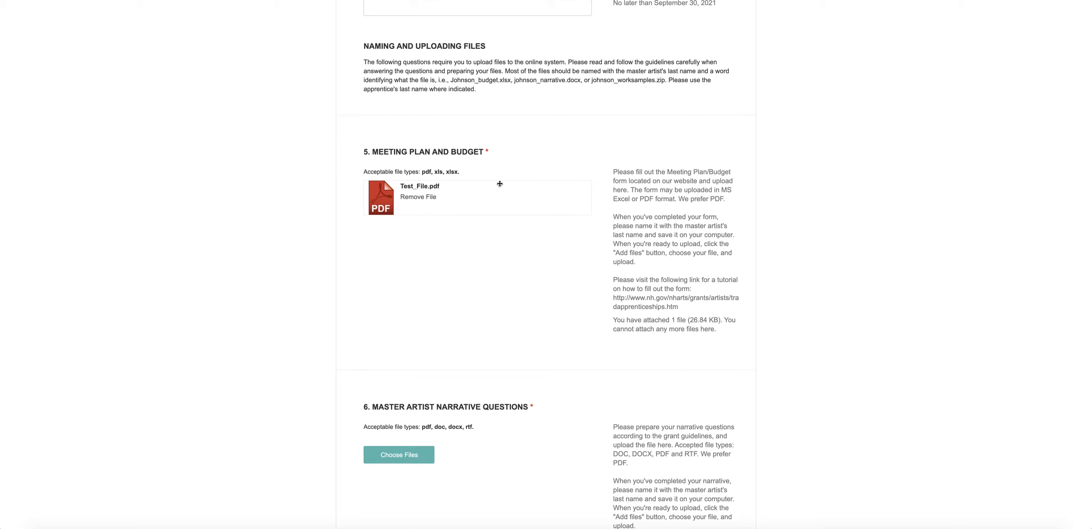
mouse_move(426, 79)
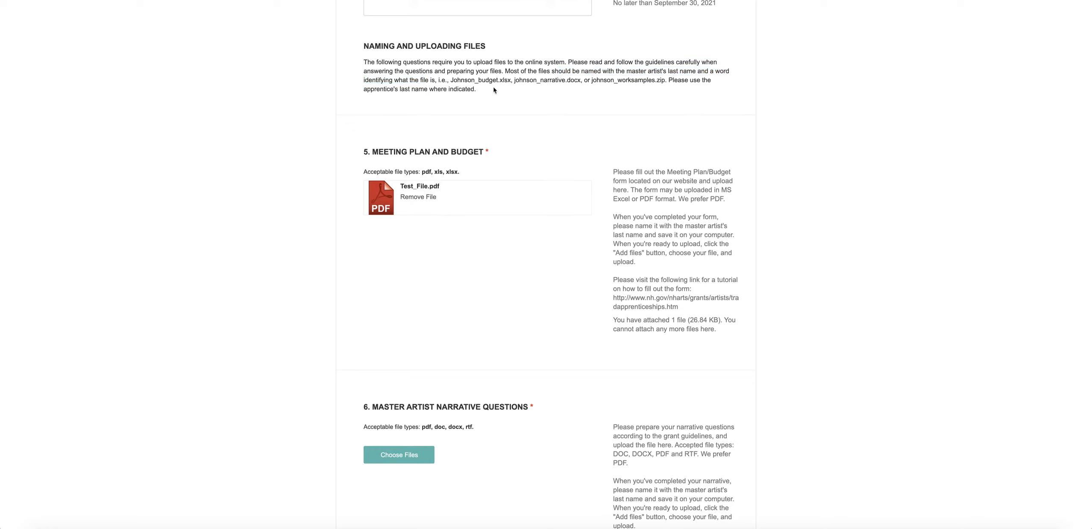
mouse_move(608, 75)
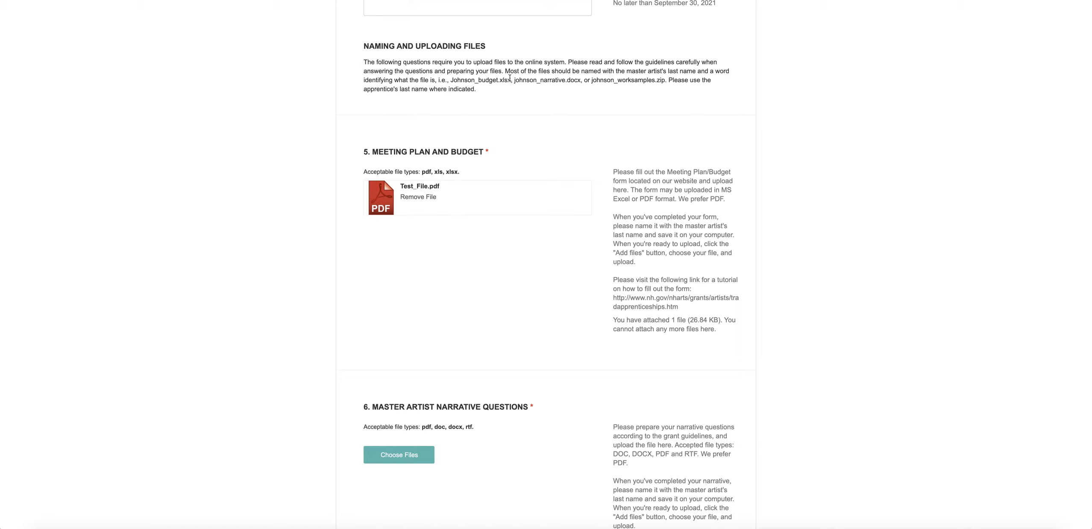
mouse_move(488, 87)
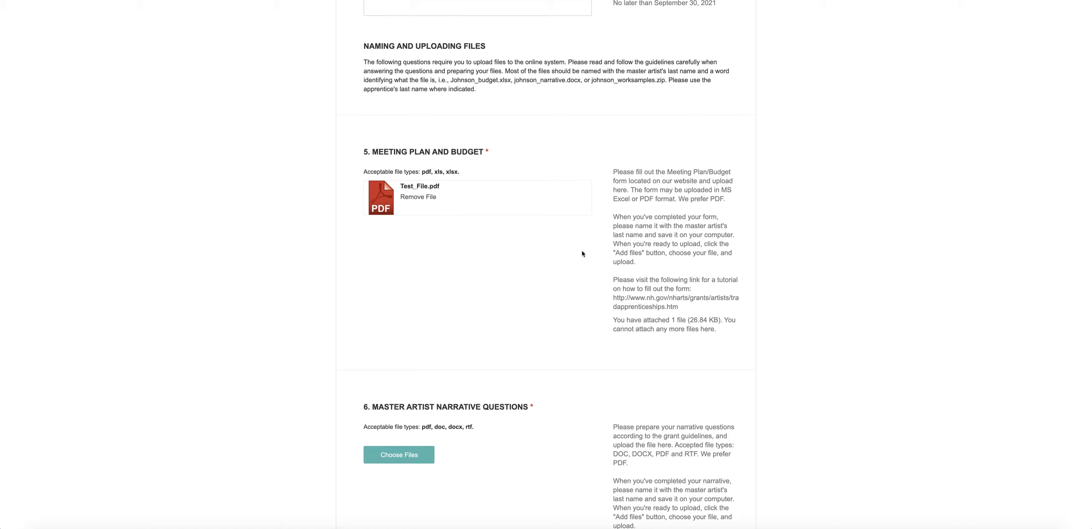
Scroll past the narrative, Project Plan and Community Presentation sections to 10. Work Samples
scroll("down", 3)
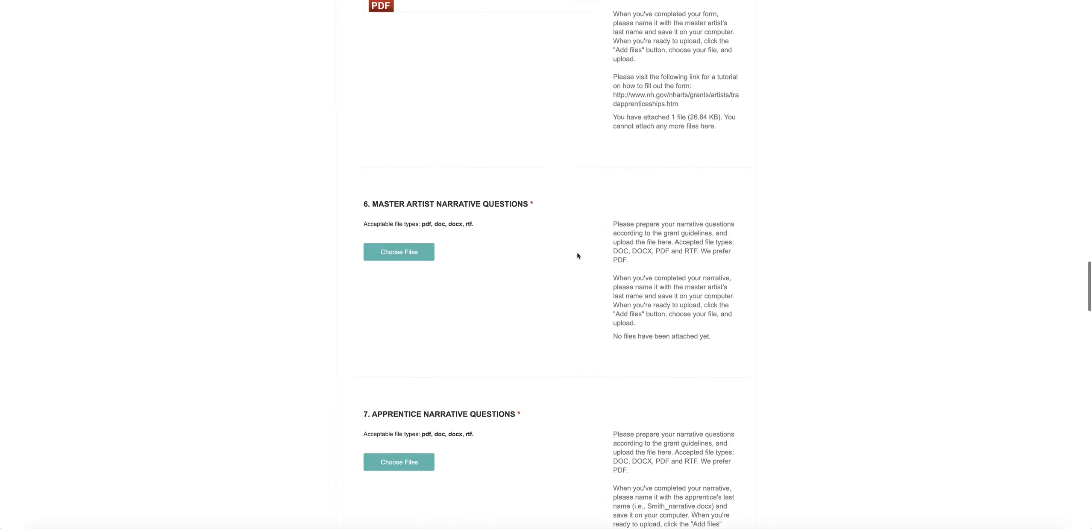
scroll("down", 3)
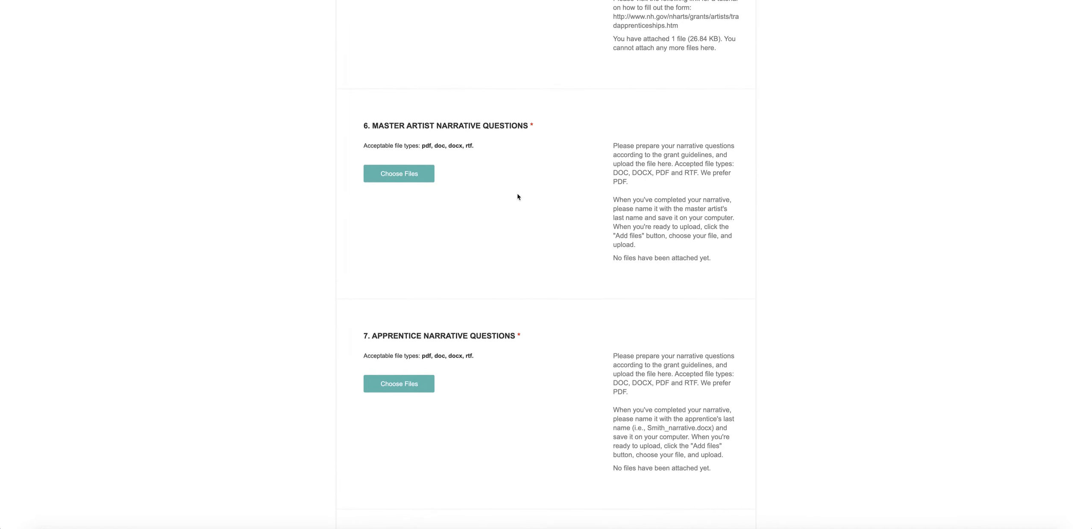
scroll("down", 3)
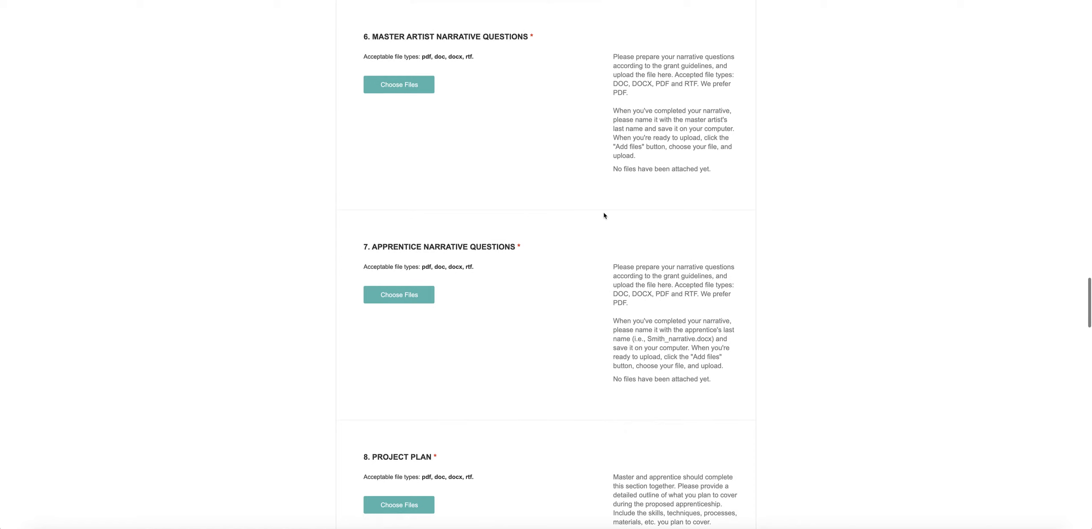
scroll("down", 3)
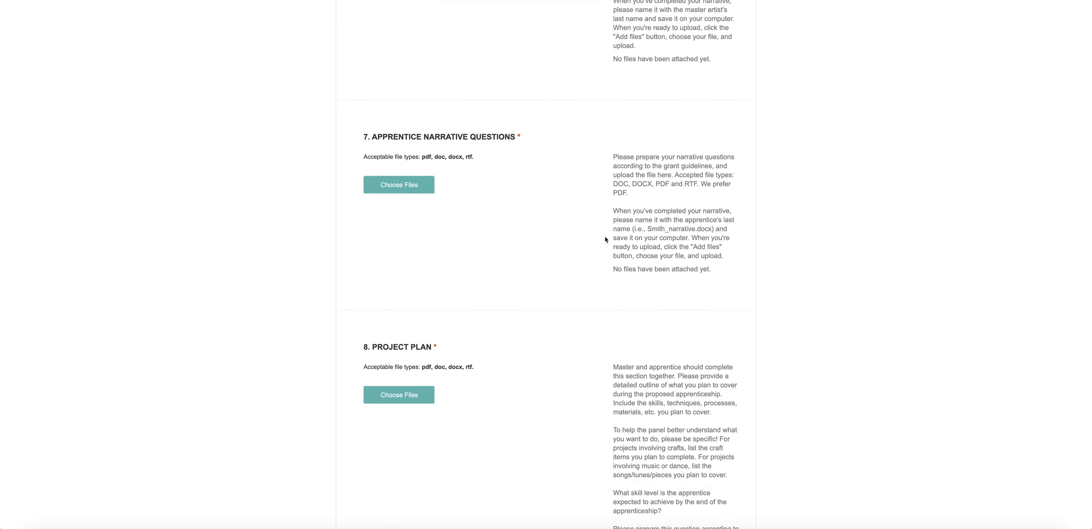
scroll("down", 3)
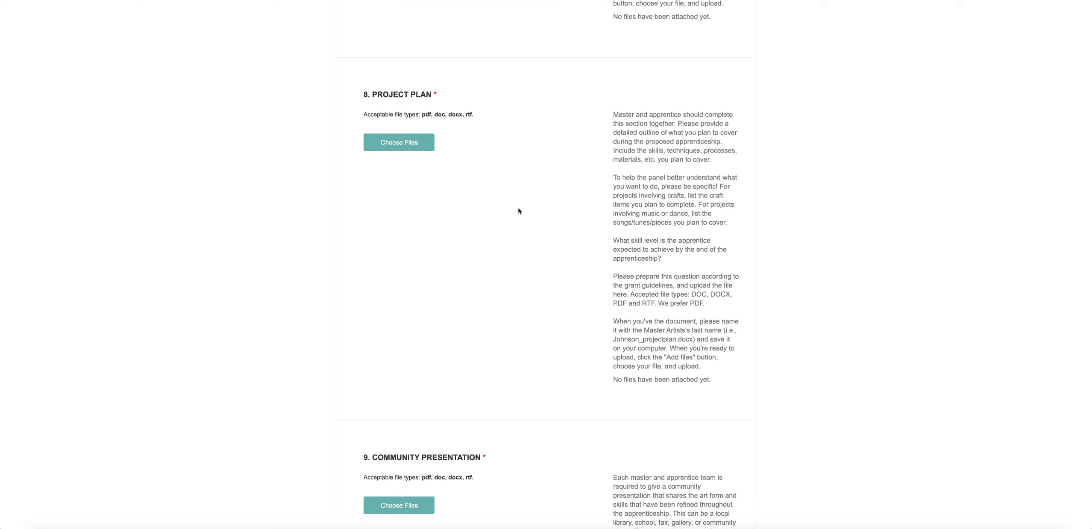
scroll("down", 3)
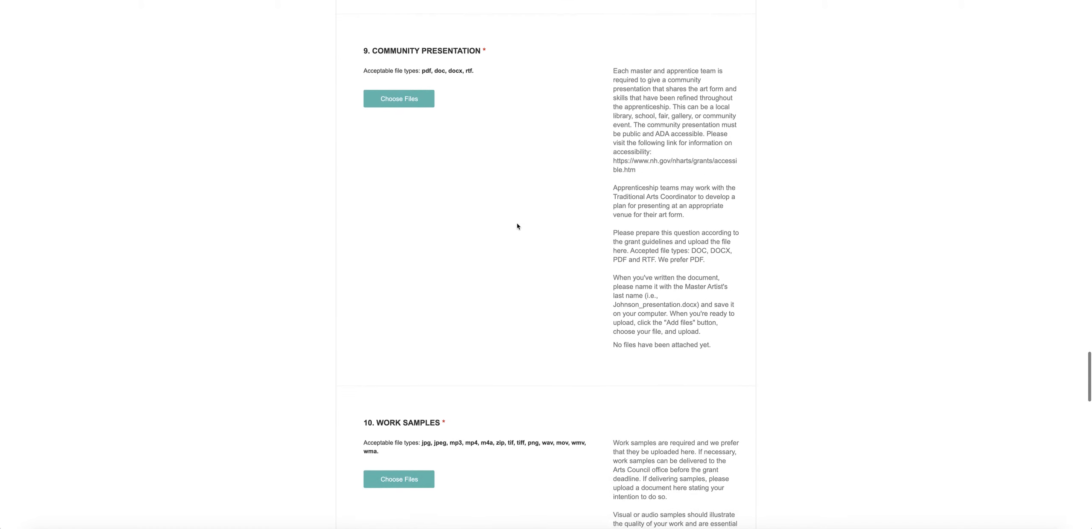
scroll("down", 3)
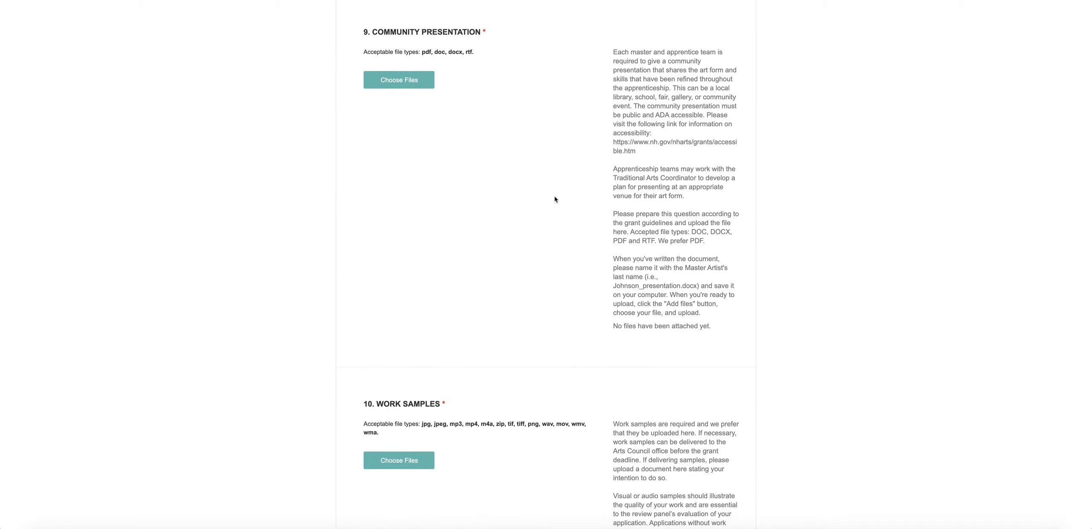
scroll("down", 3)
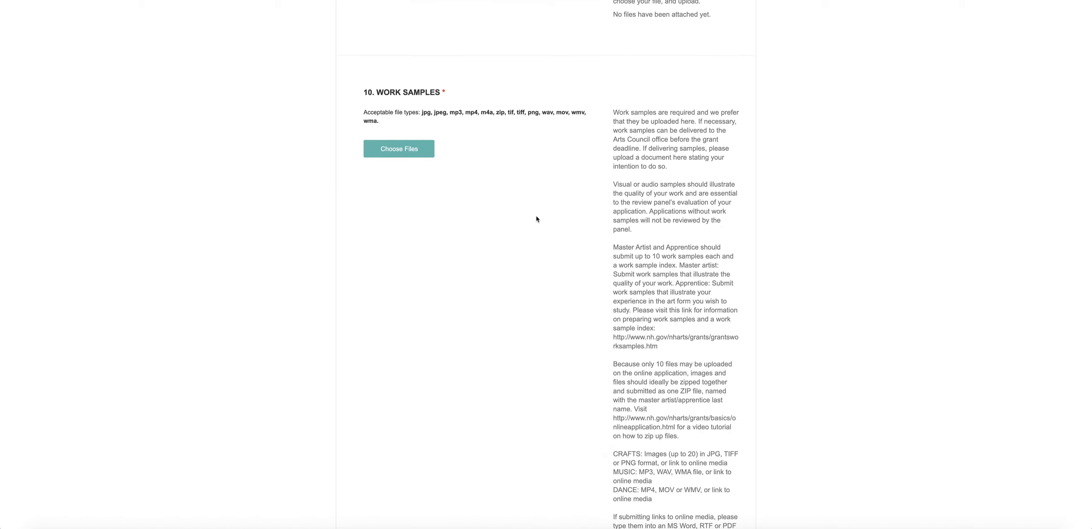
mouse_move(549, 210)
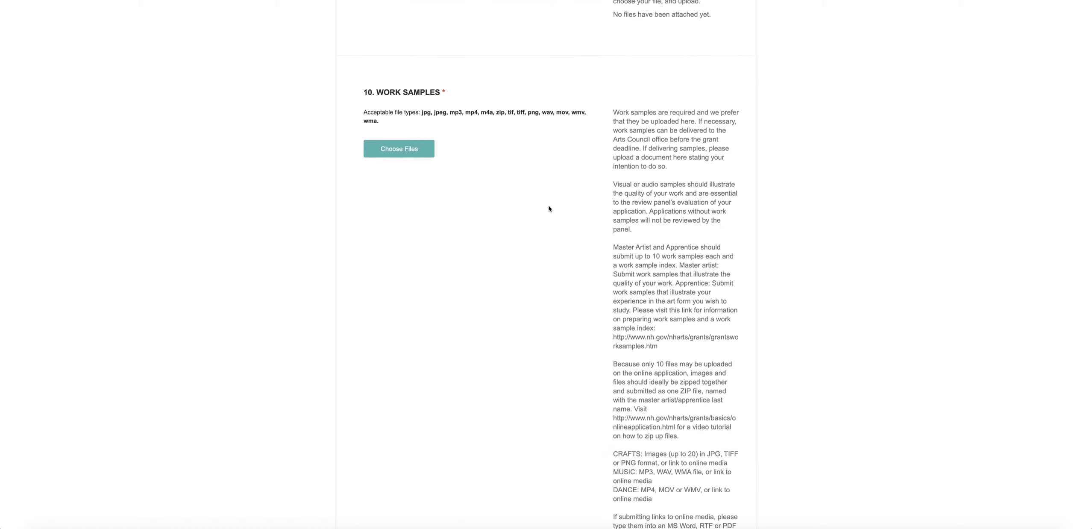
Reach the Work Samples guidance and highlight the zip tutorial link sentence, then clear it
scroll("down", 3)
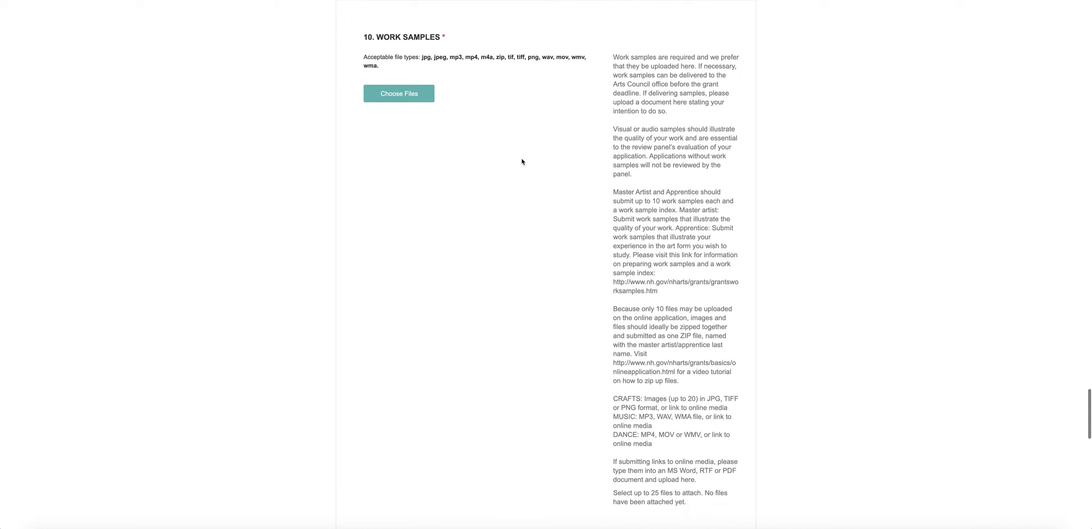
scroll("down", 3)
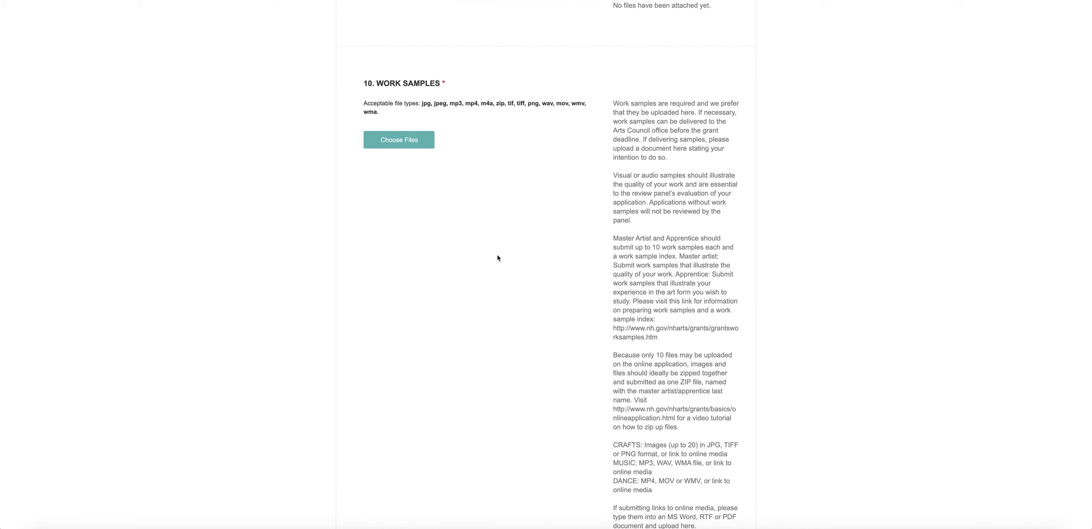
mouse_move(527, 115)
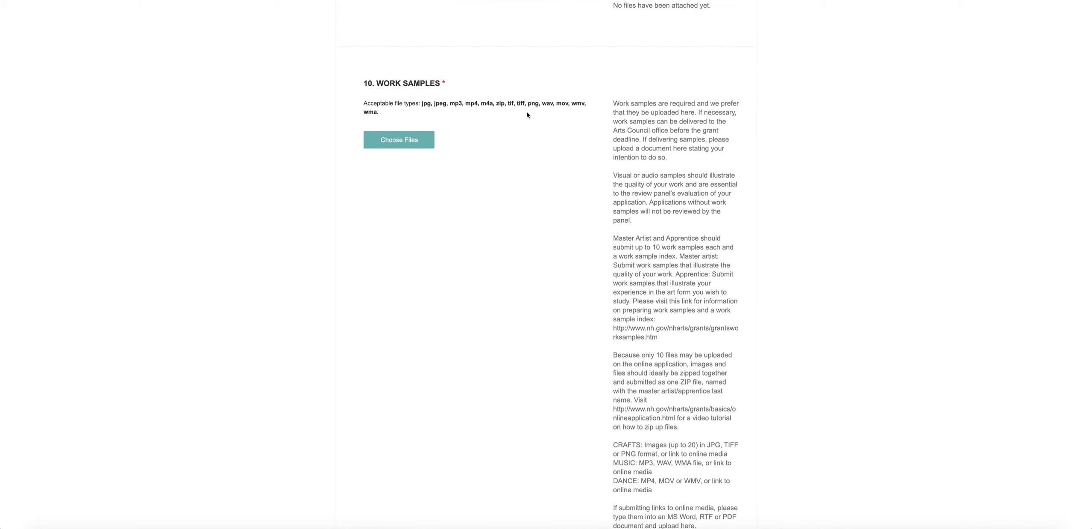
mouse_move(502, 288)
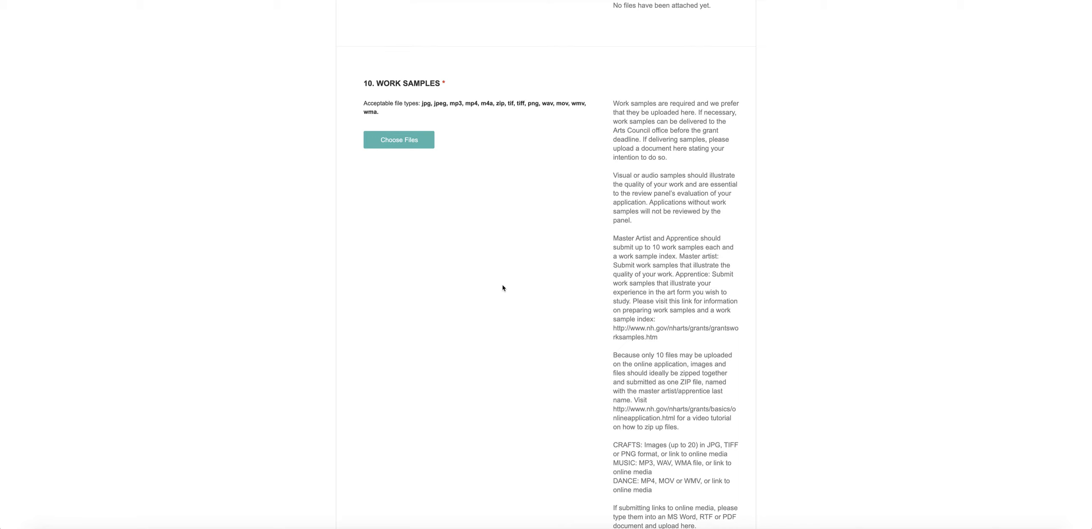
mouse_move(673, 419)
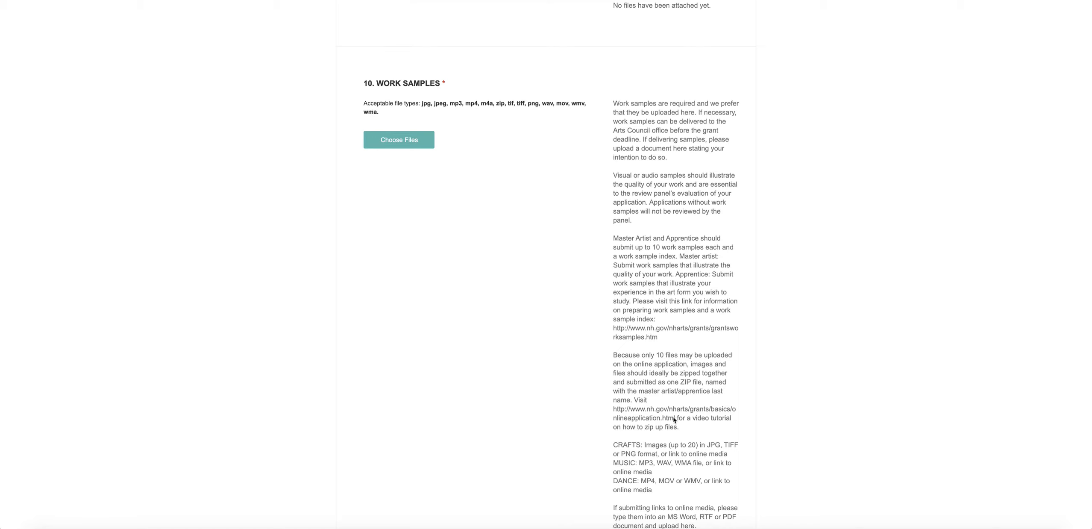
left_click_drag(611, 409, 660, 409)
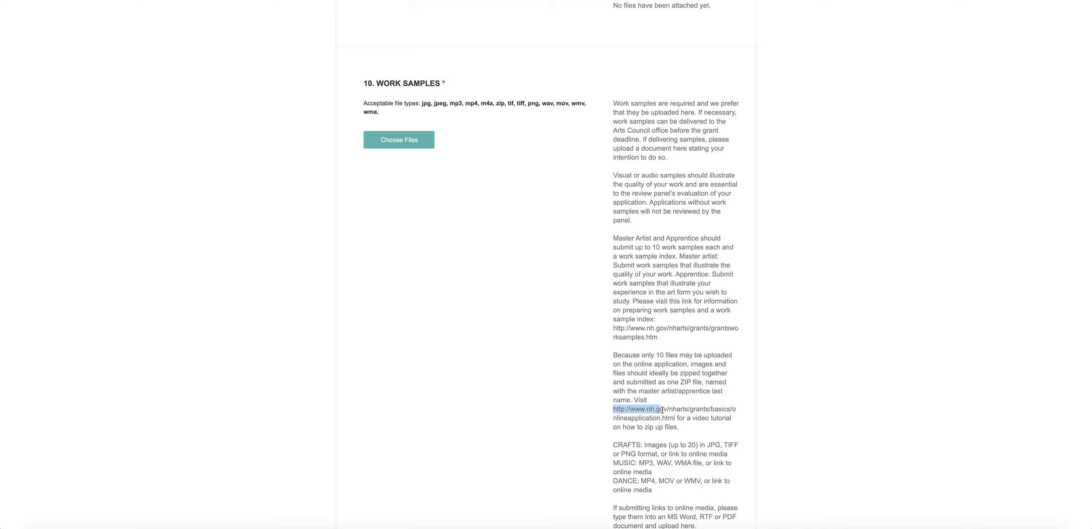
left_click_drag(659, 409, 679, 426)
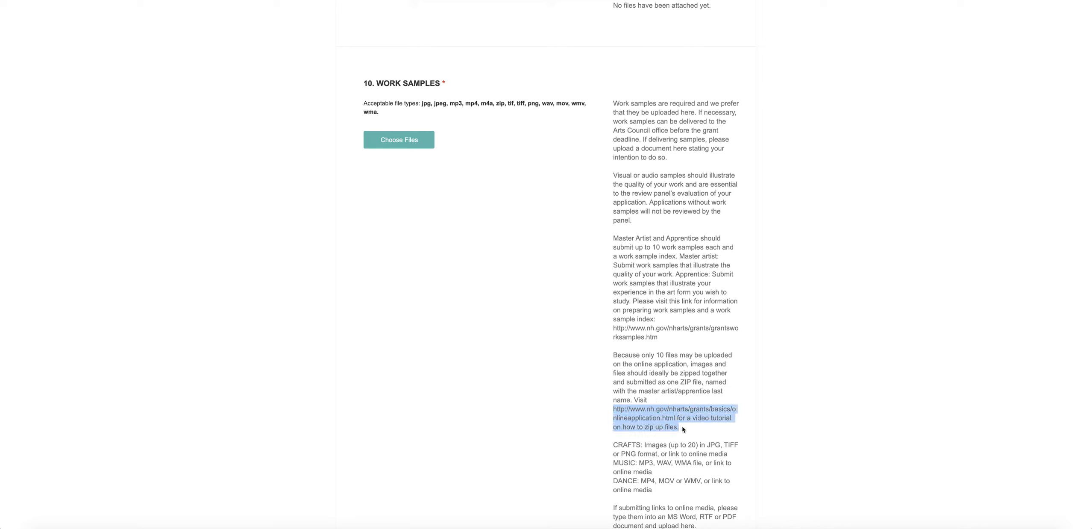
mouse_move(713, 410)
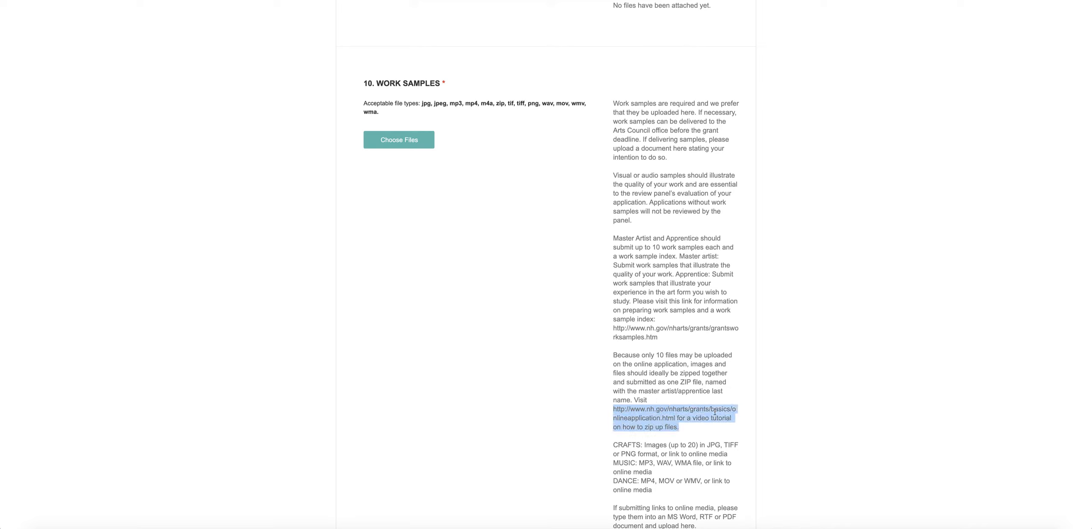
left_click(661, 421)
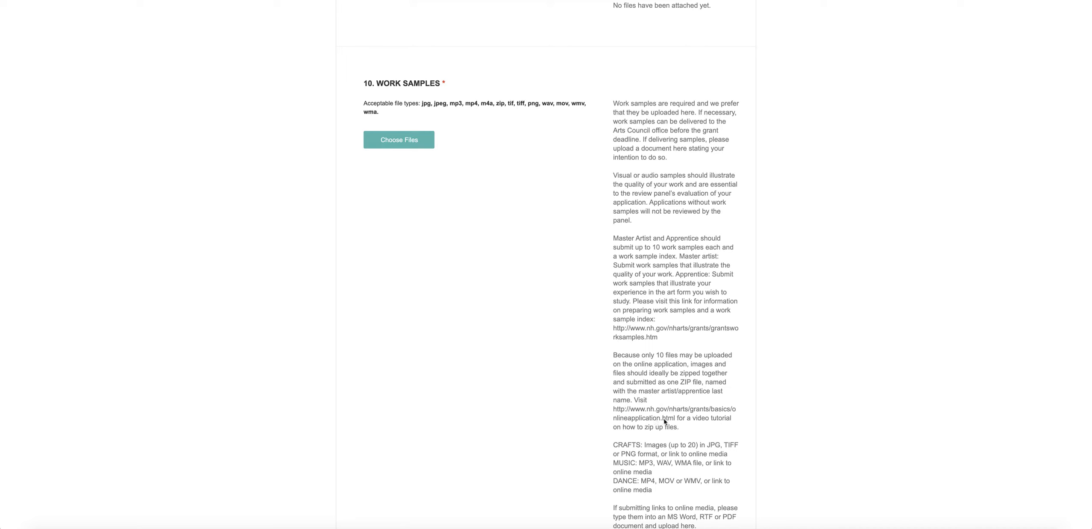
mouse_move(608, 437)
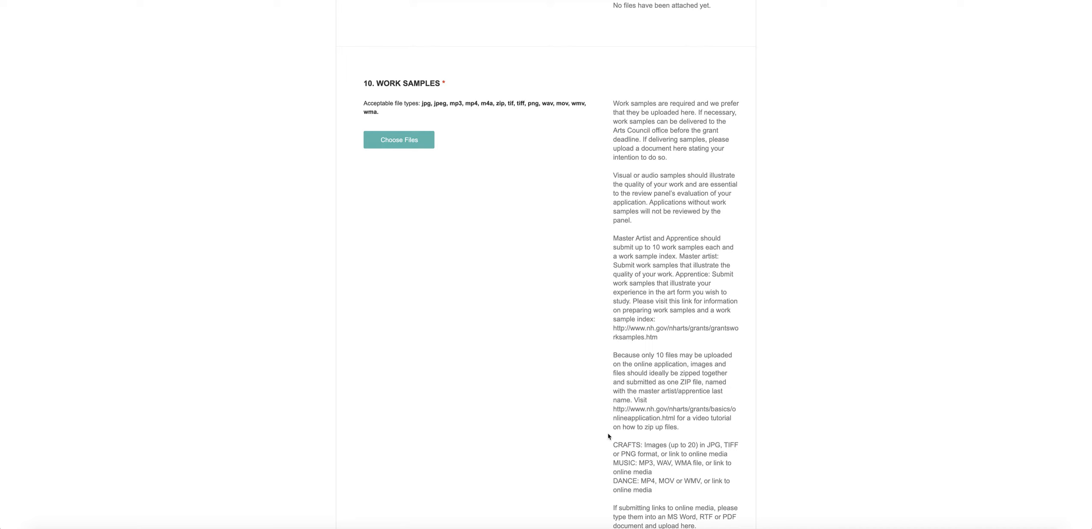
mouse_move(661, 420)
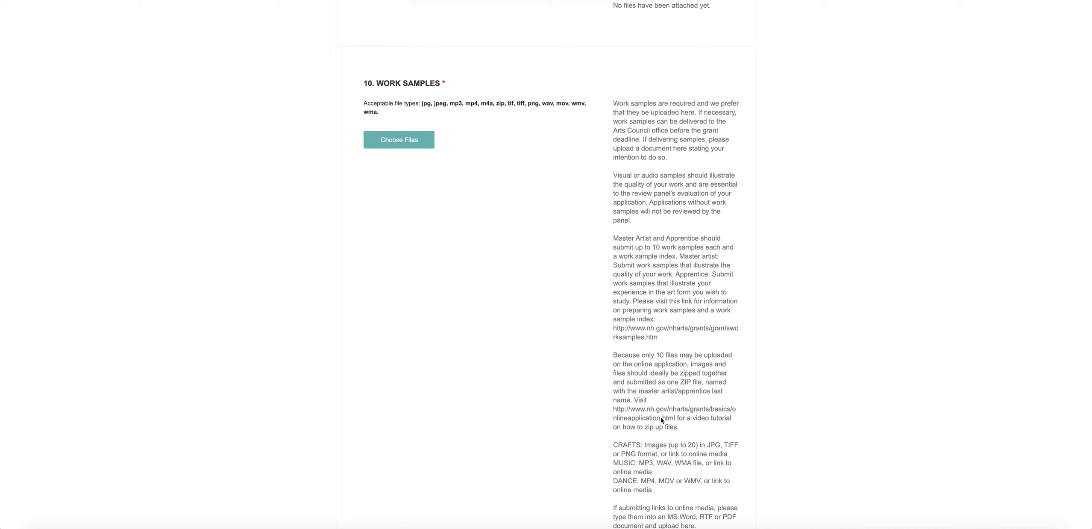
mouse_move(626, 447)
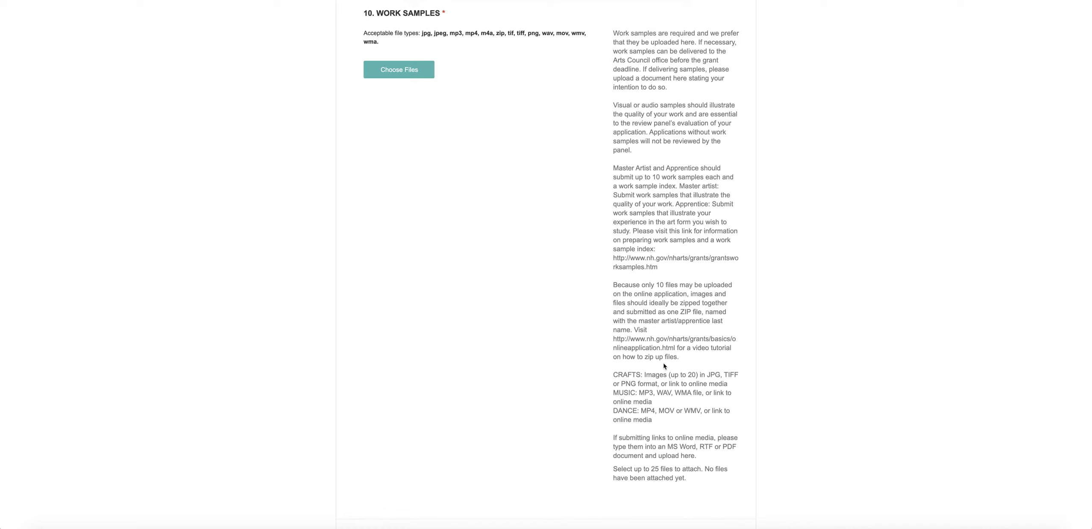
mouse_move(563, 314)
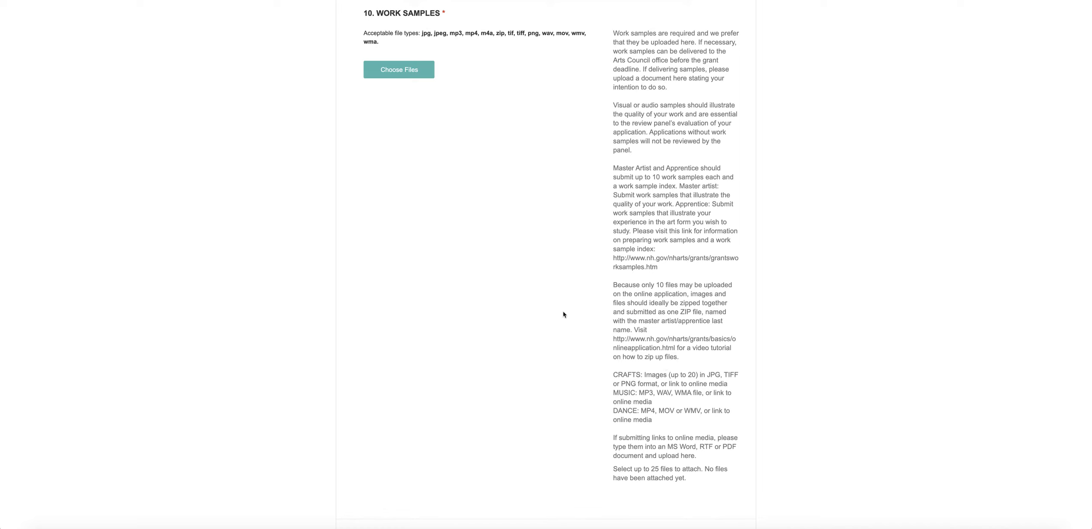
Scroll on past the empty Work Samples section toward Letters of Support
scroll("down", 3)
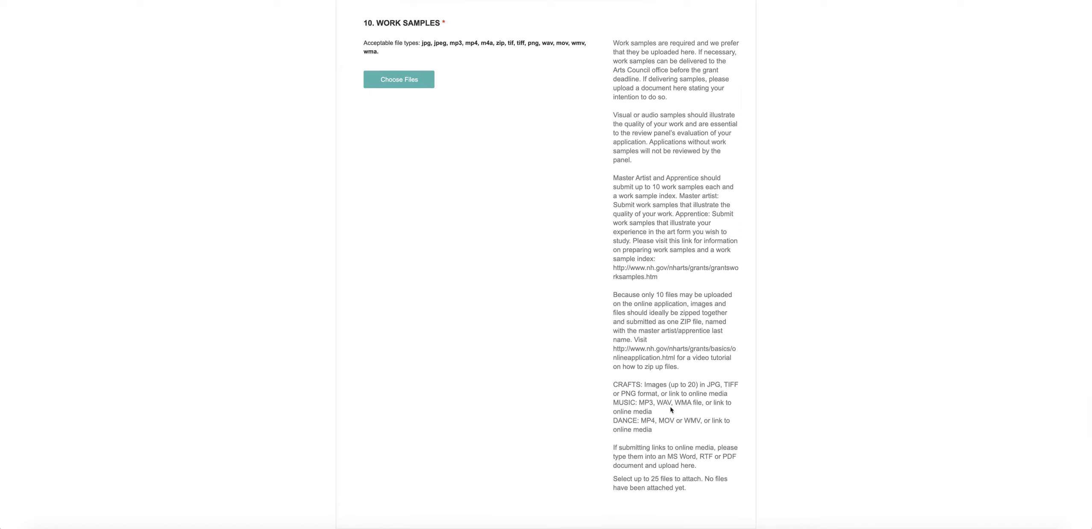
scroll("down", 3)
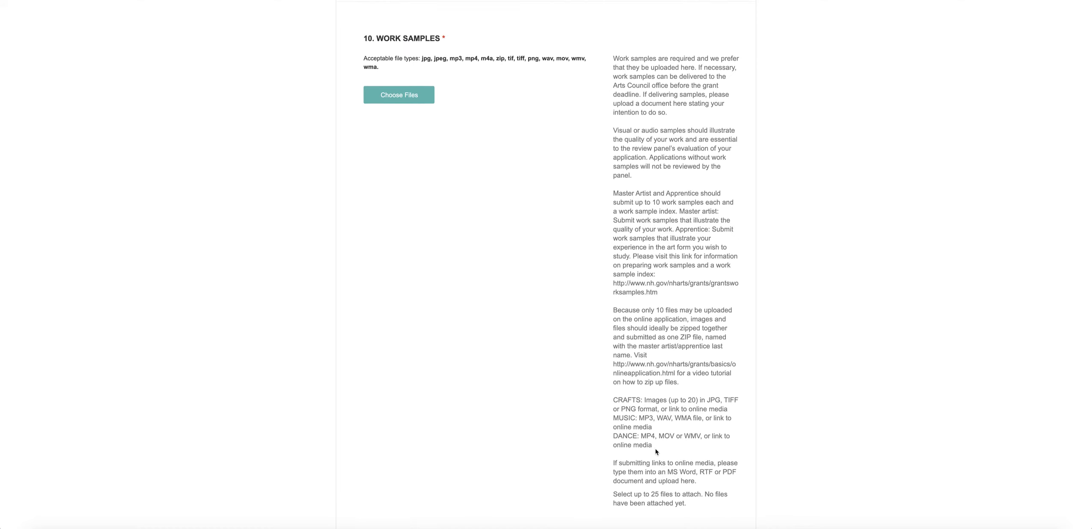
scroll("down", 3)
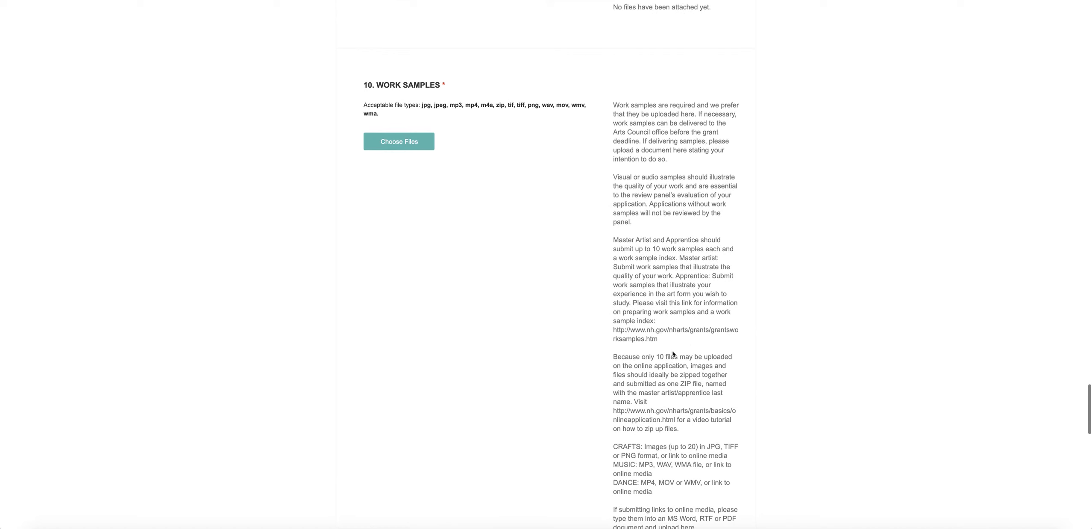
mouse_move(466, 147)
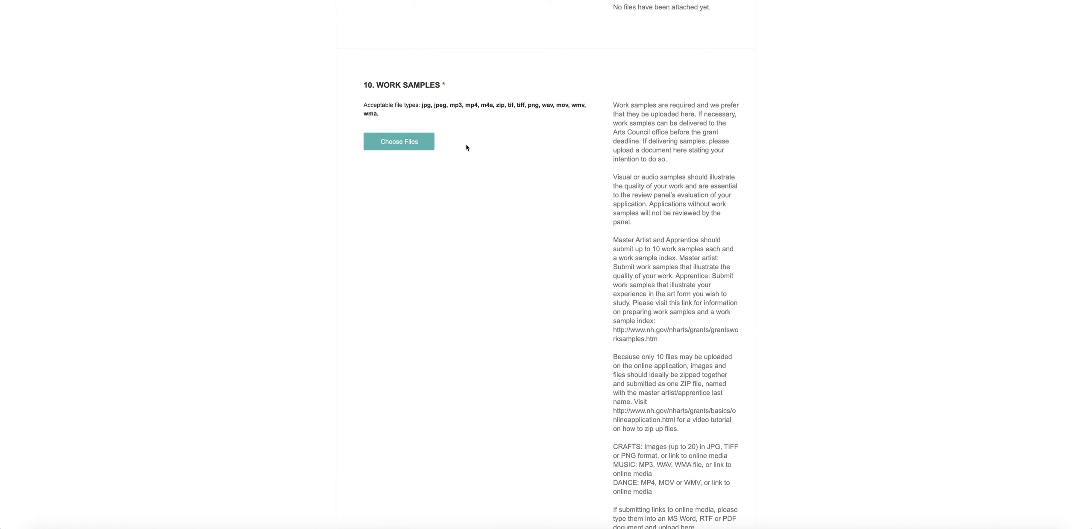
scroll("down", 3)
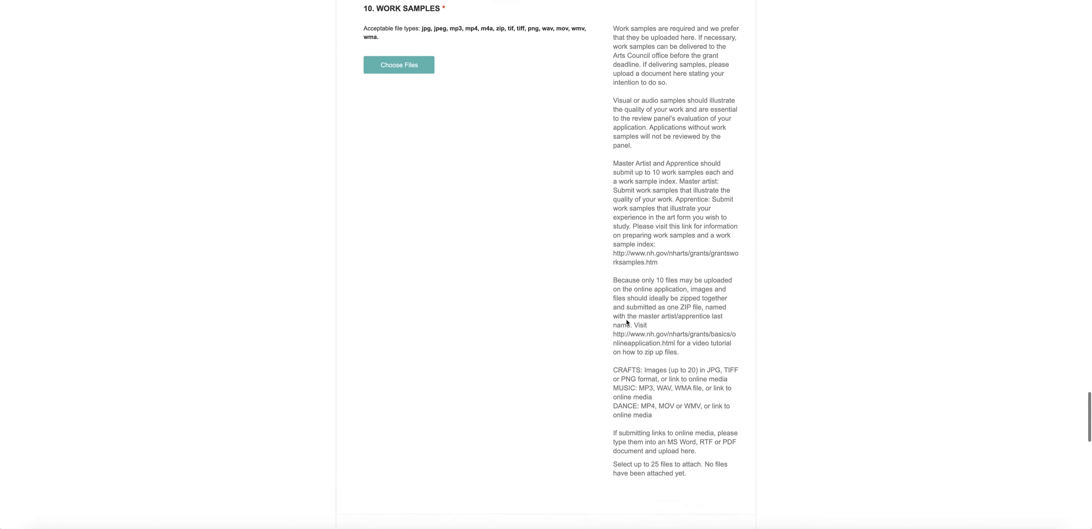
scroll("down", 3)
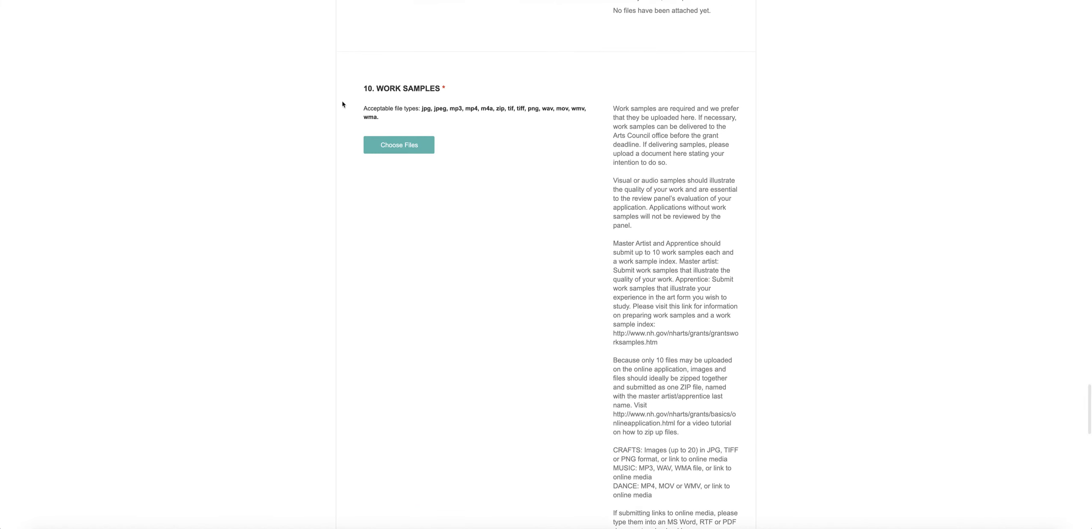
mouse_move(556, 289)
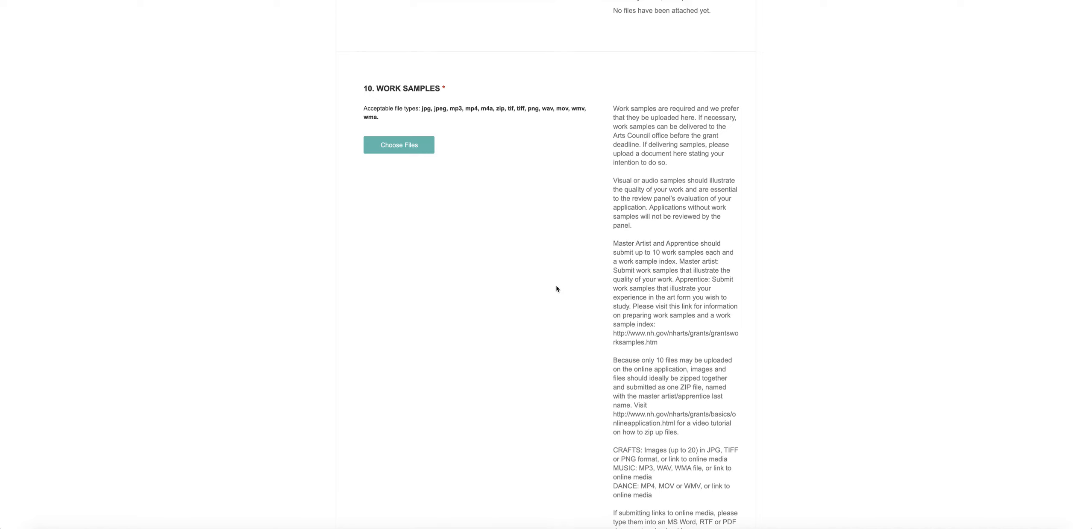
scroll("down", 3)
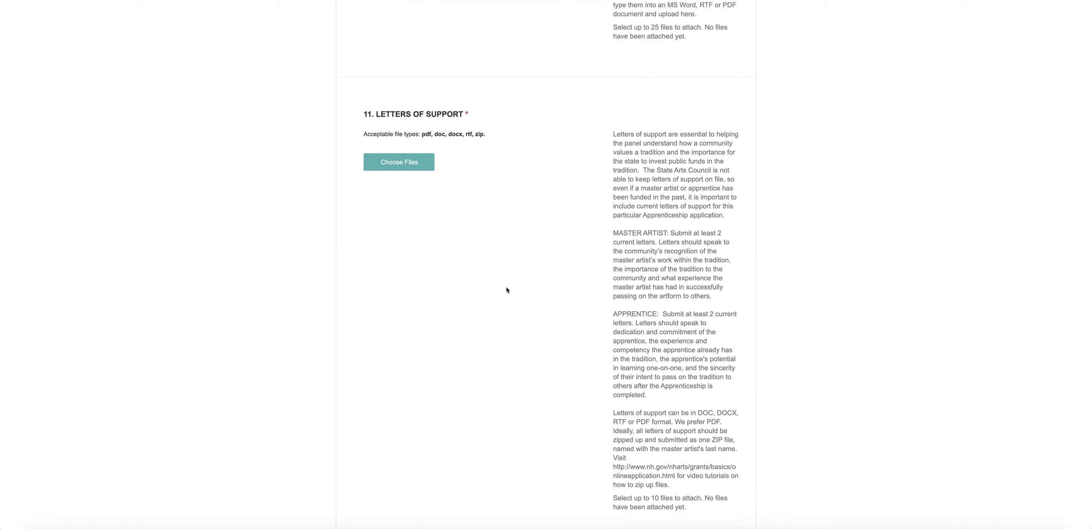
Scroll past Letters of Support to the Certification agreements and submit options at the end
scroll("down", 3)
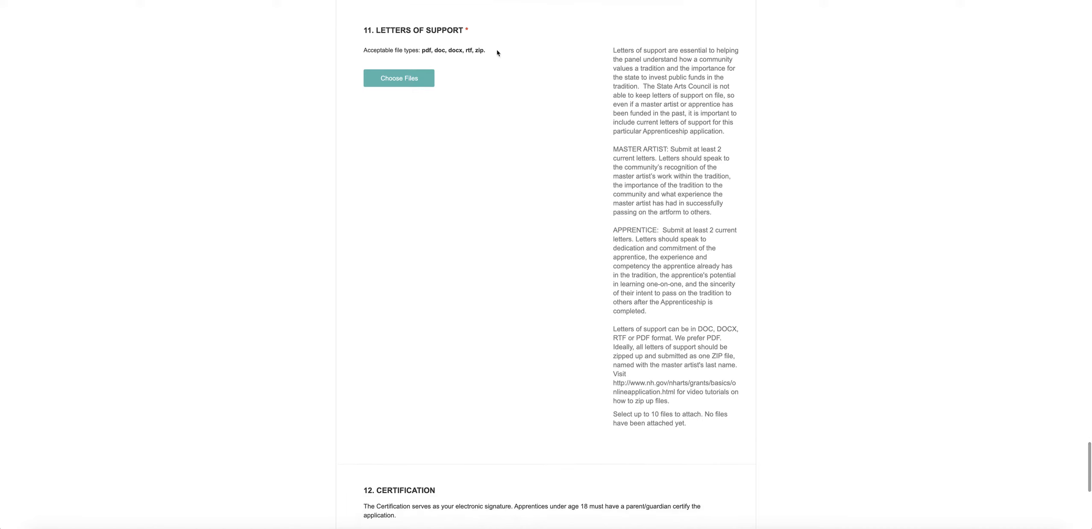
mouse_move(488, 192)
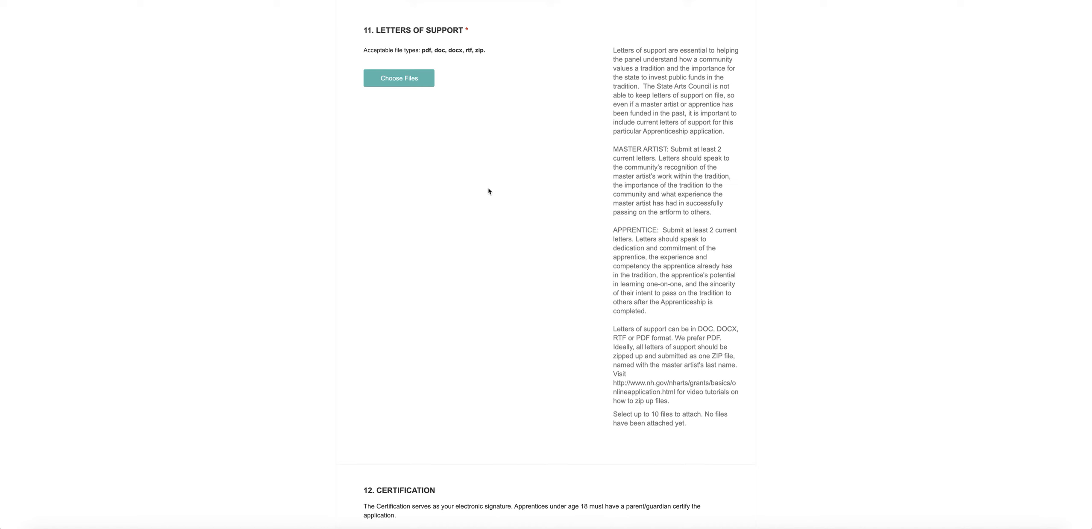
scroll("down", 3)
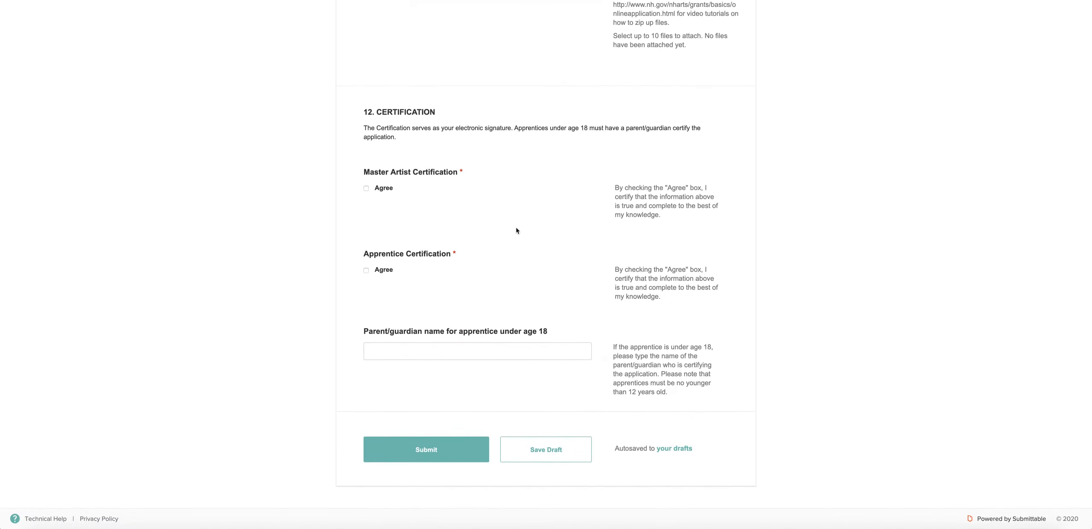
mouse_move(382, 173)
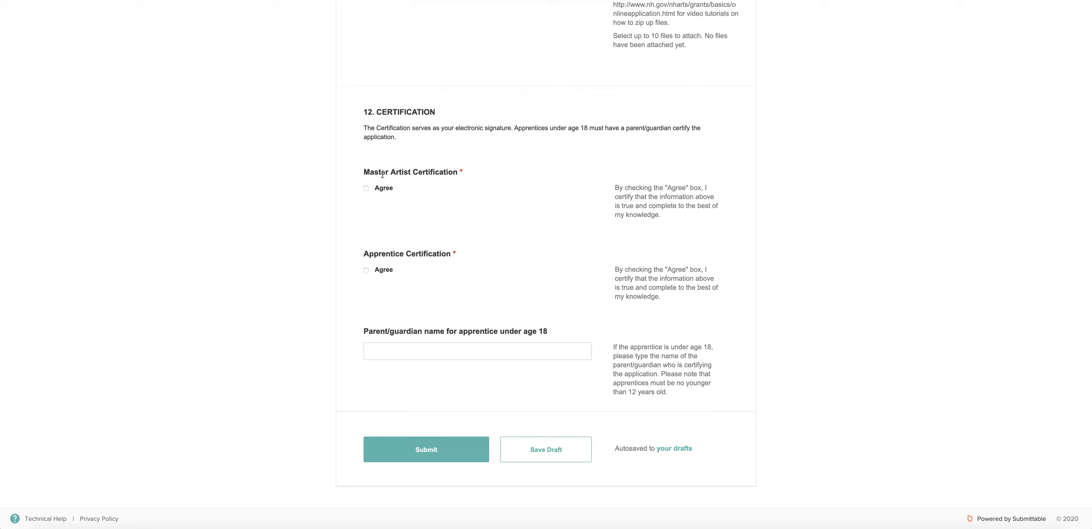
mouse_move(371, 189)
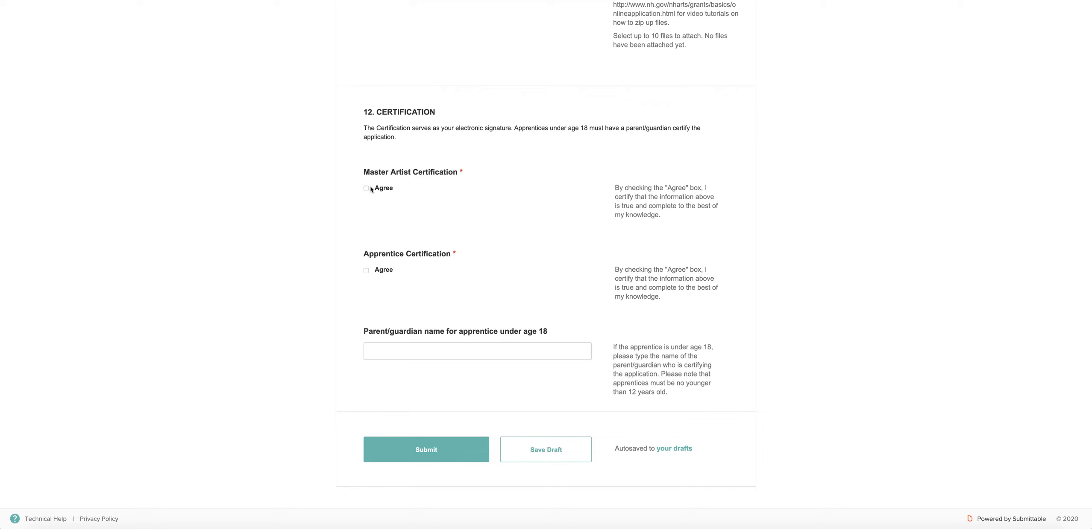
mouse_move(501, 229)
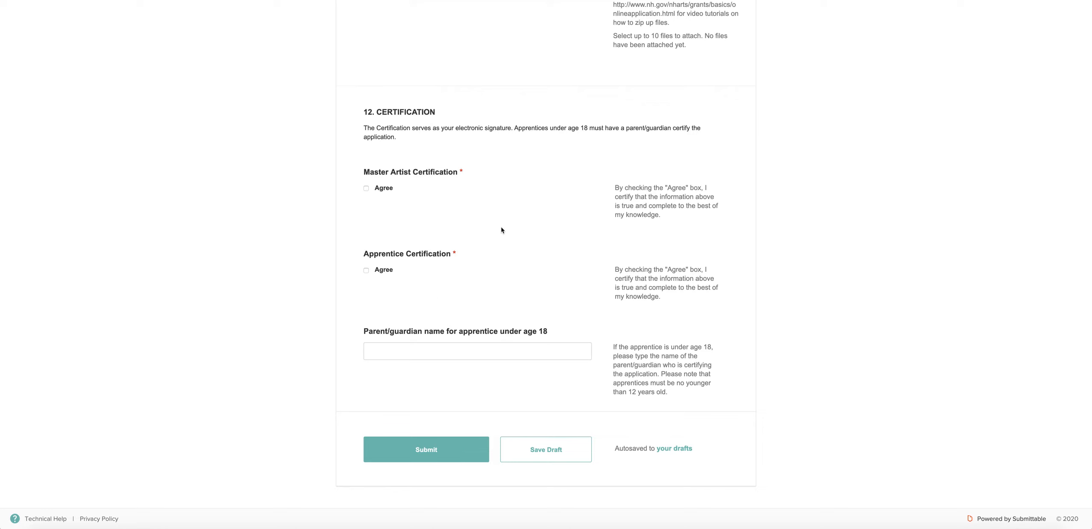
mouse_move(589, 197)
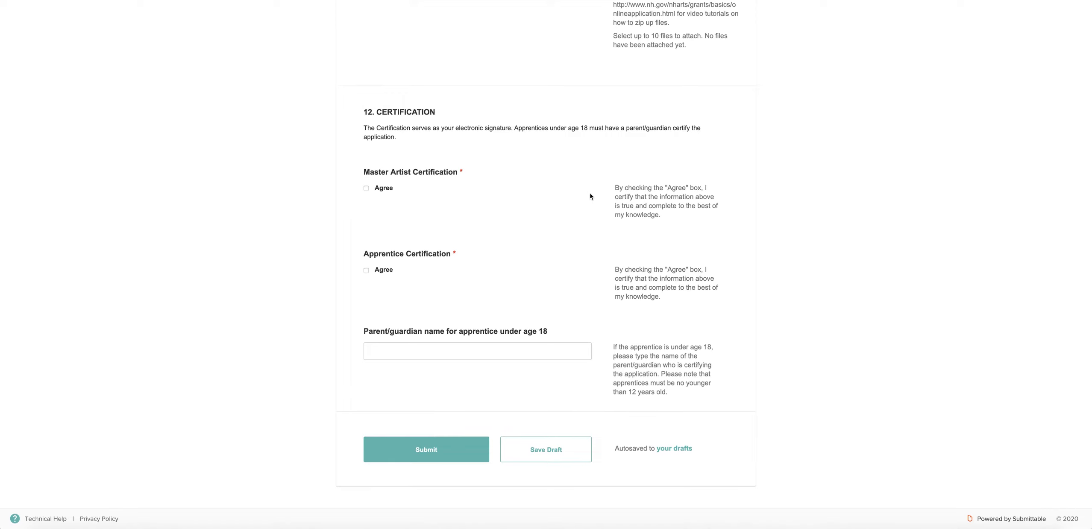
mouse_move(540, 226)
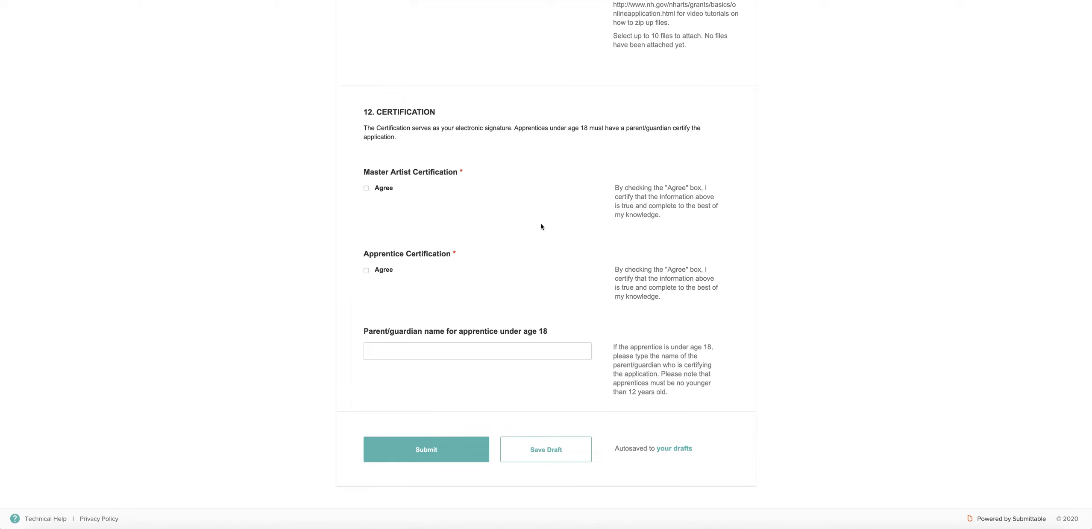
mouse_move(406, 351)
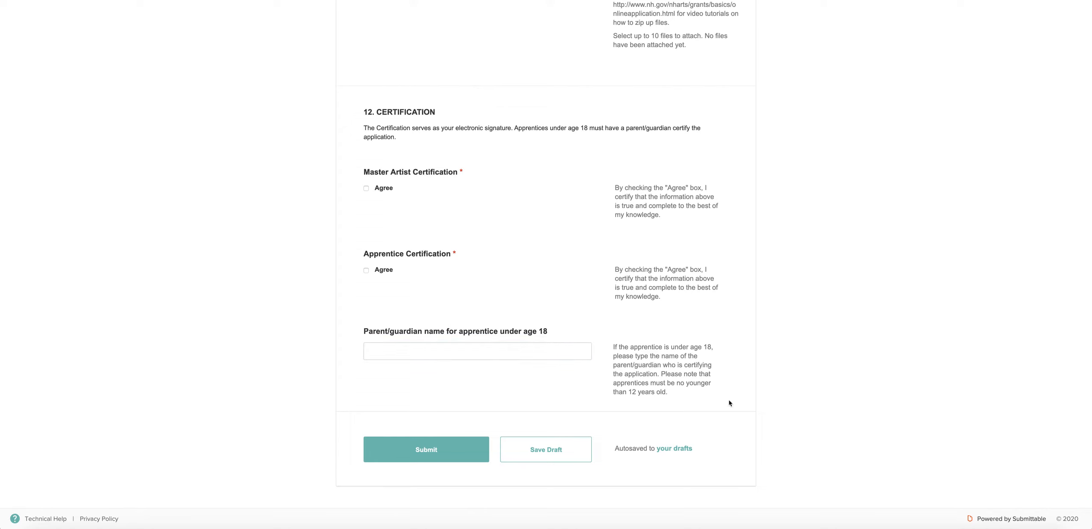
mouse_move(733, 402)
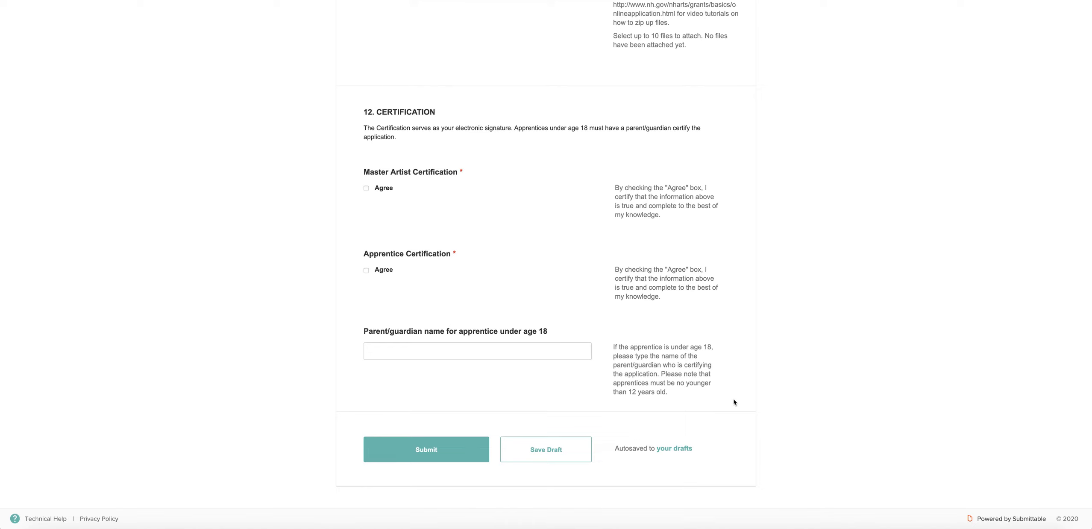
mouse_move(748, 381)
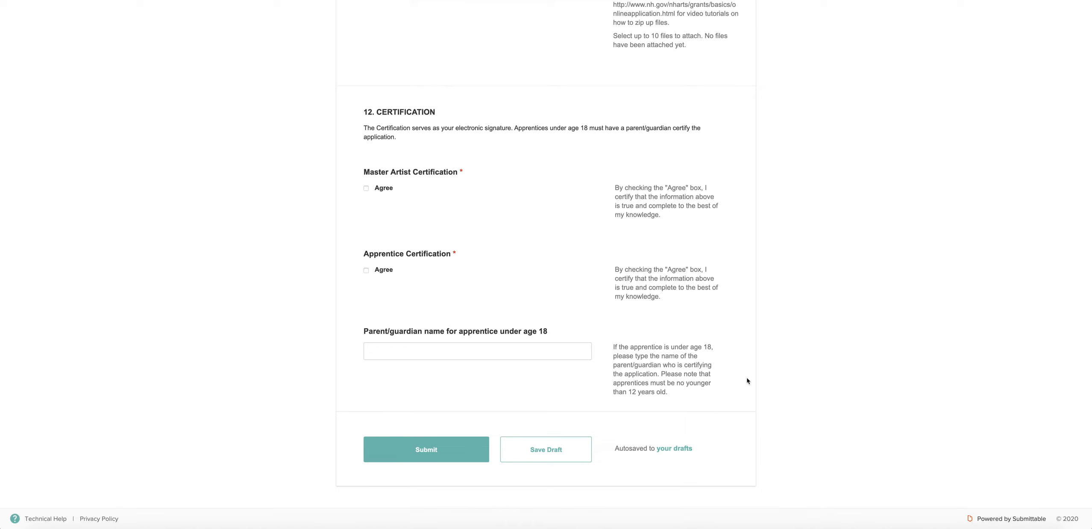
mouse_move(749, 459)
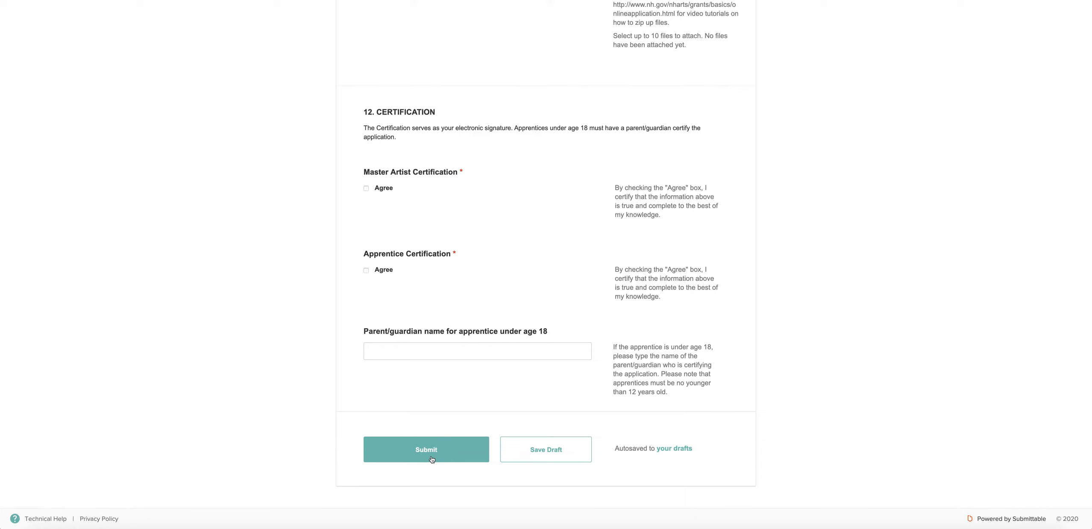
scroll("down", 3)
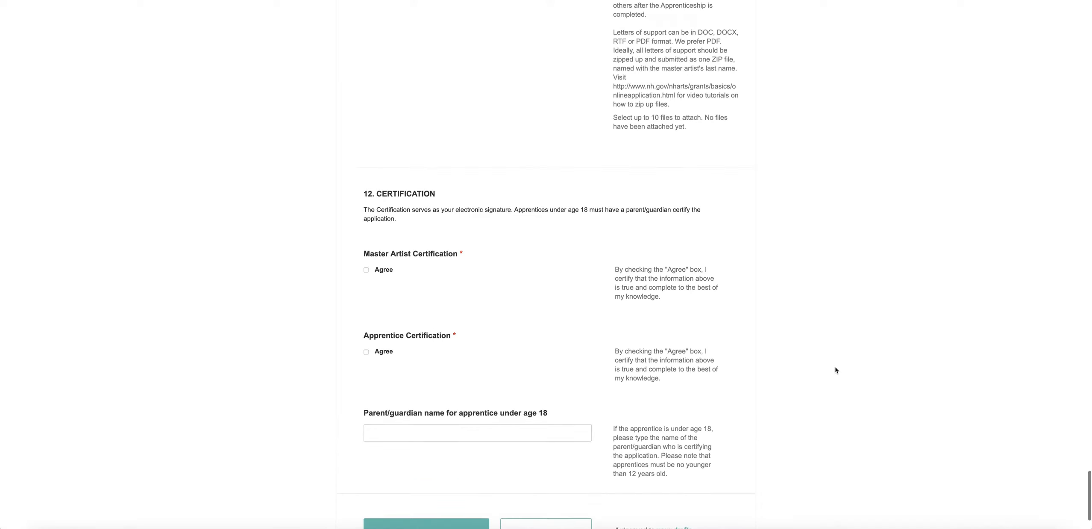
scroll("down", 3)
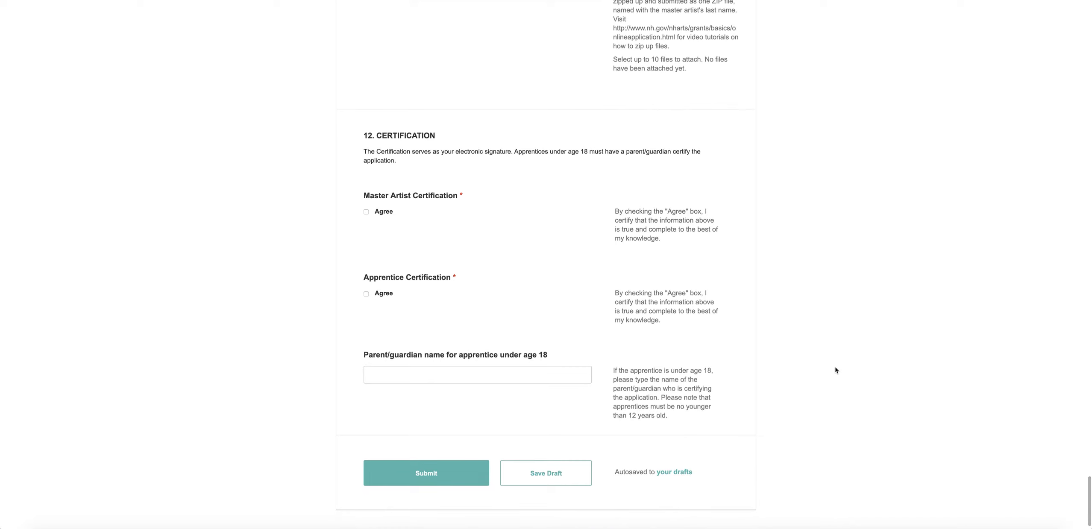
scroll("down", 3)
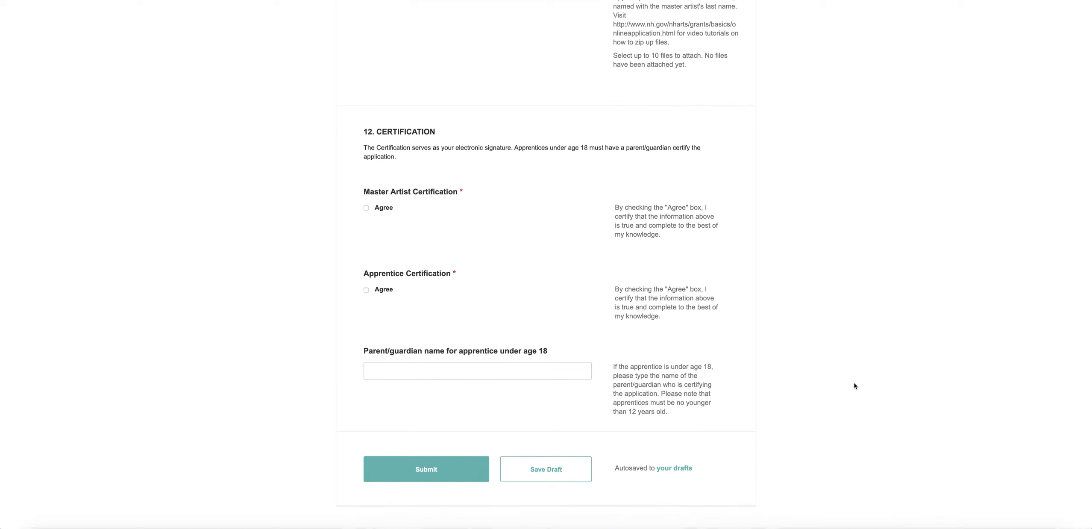
scroll("down", 3)
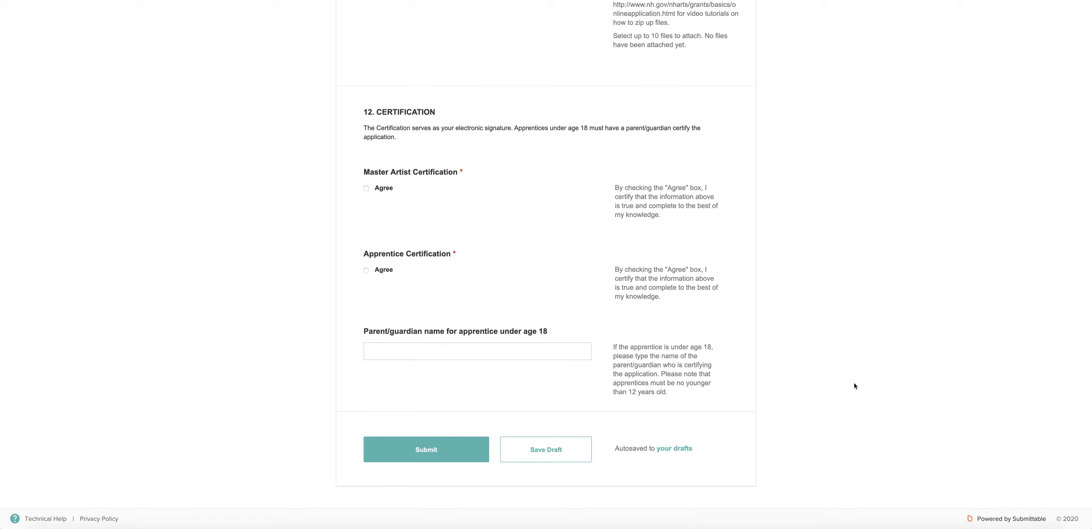
mouse_move(922, 400)
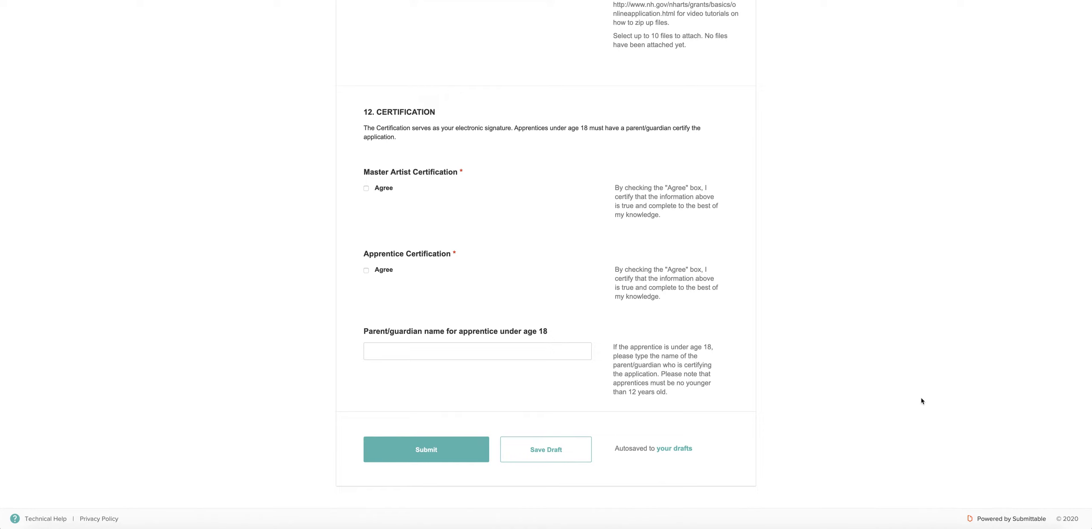